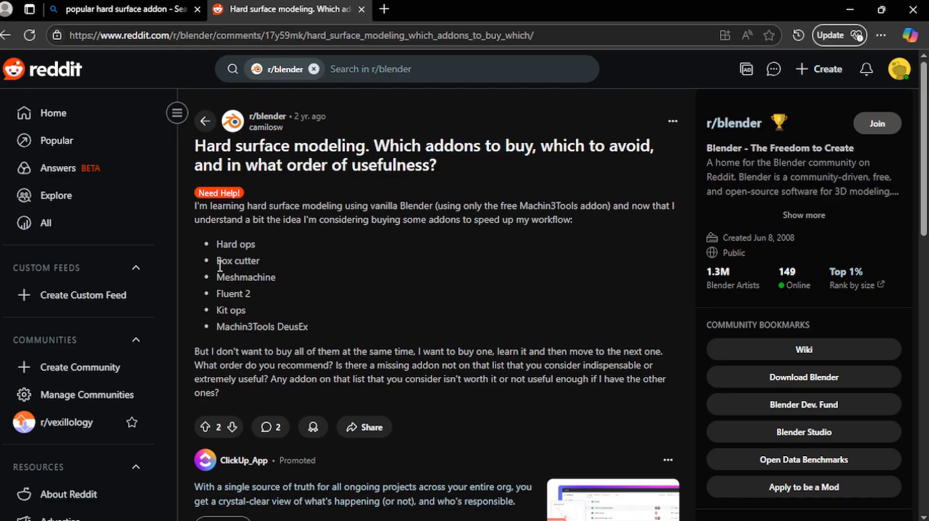
- Search the extensions for 'carv' and install the Carver extension
double_click(237, 261)
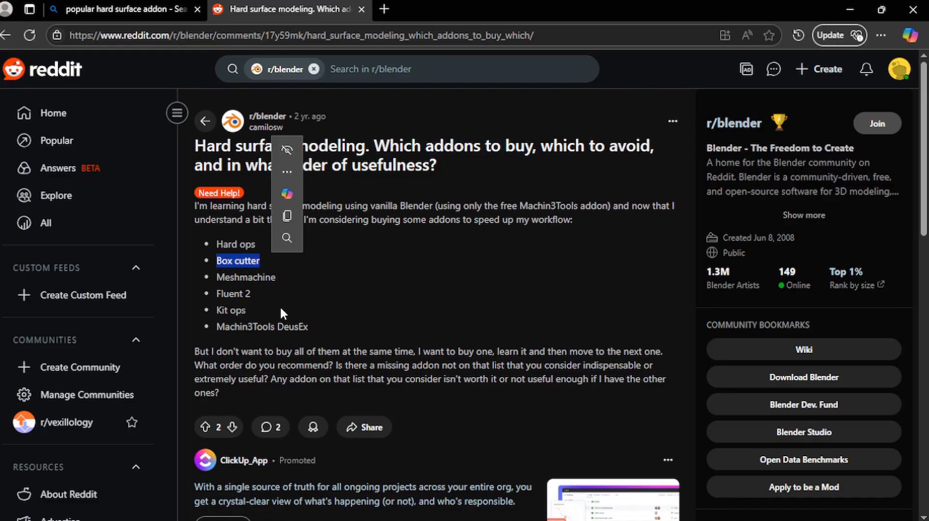
scroll("down", 3)
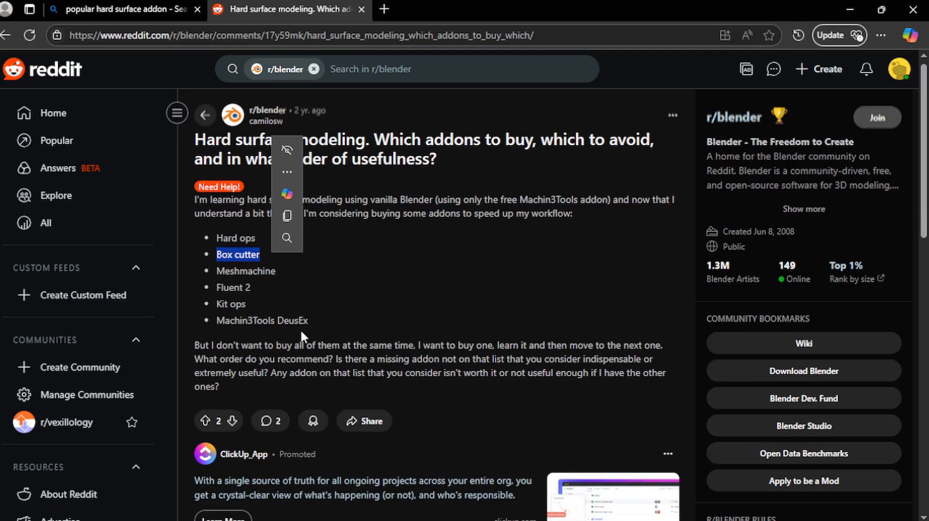
left_click(379, 324)
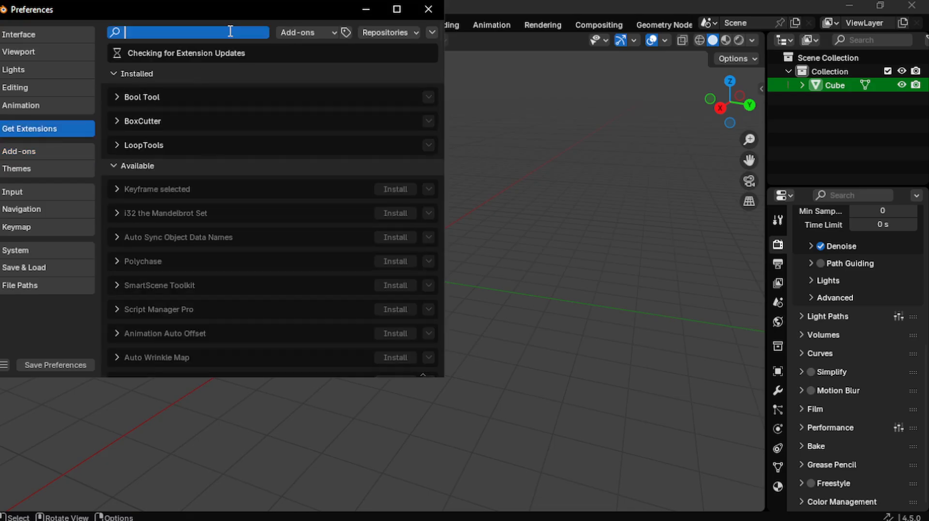
type("car")
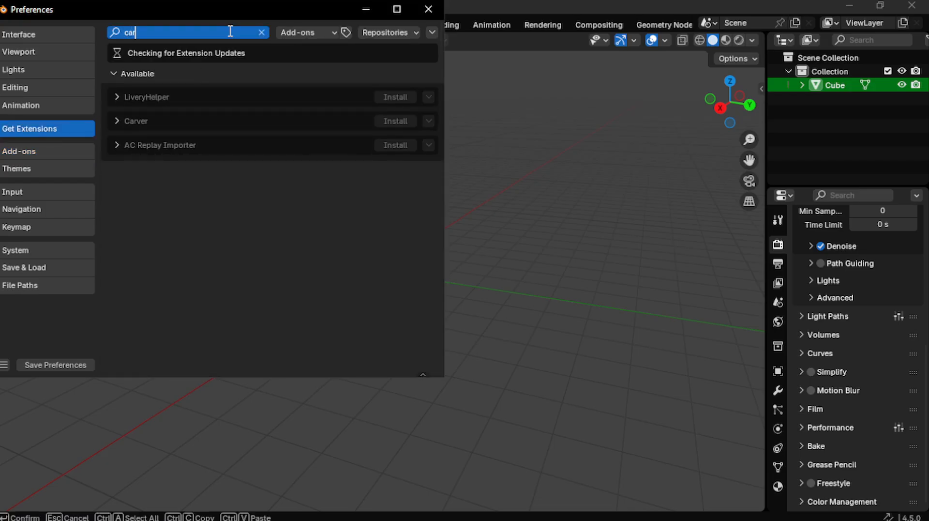
type("v")
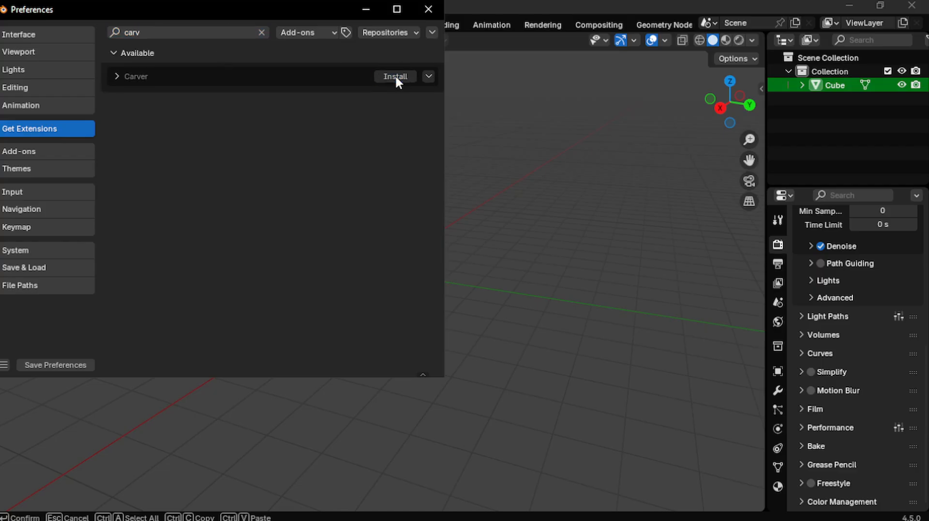
left_click(395, 76)
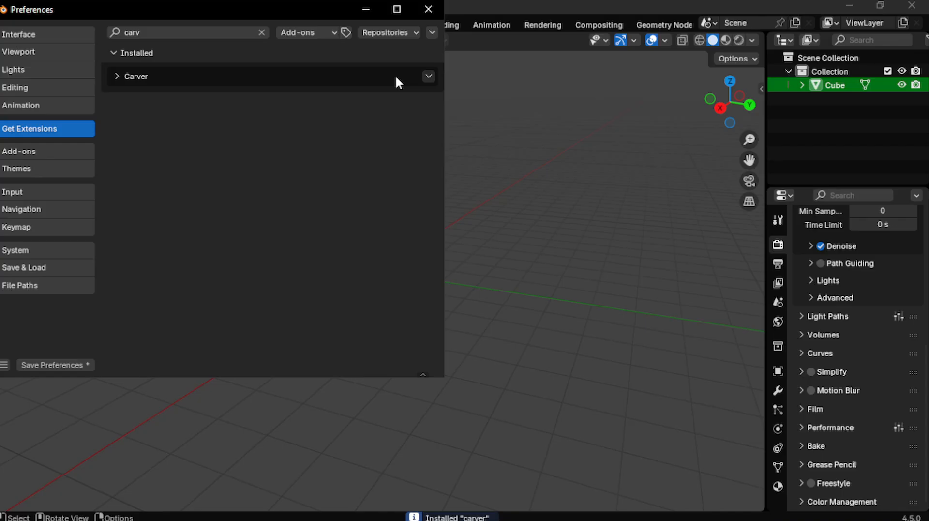
left_click(428, 77)
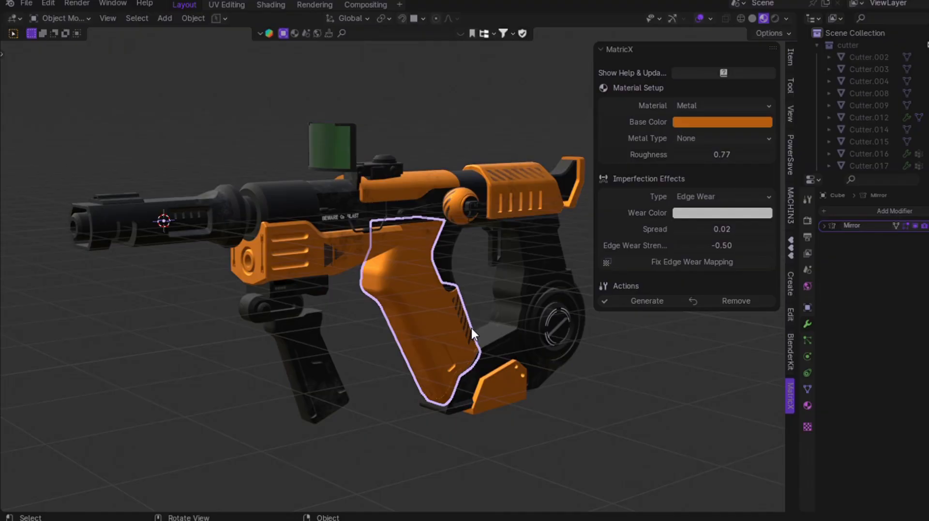
left_click(722, 105)
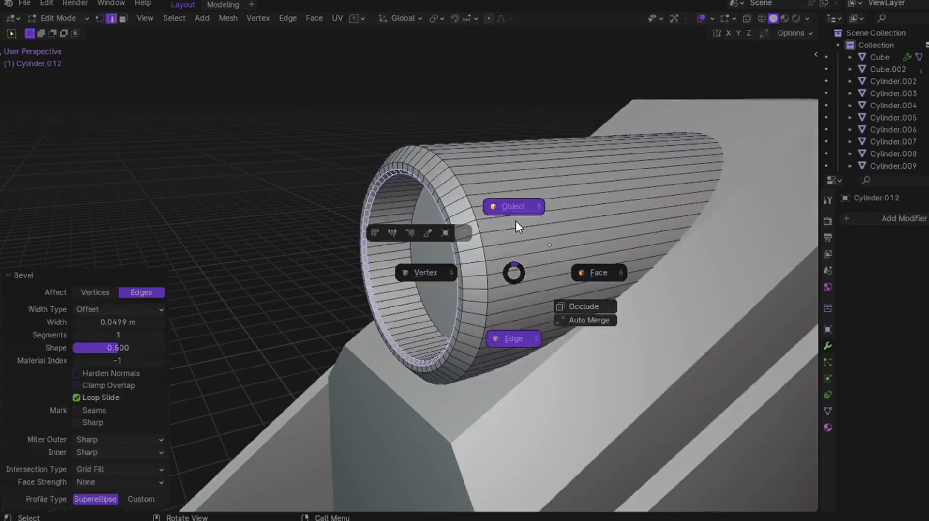
- Leave mesh editing and return to Object mode via the pie menu
left_click(513, 206)
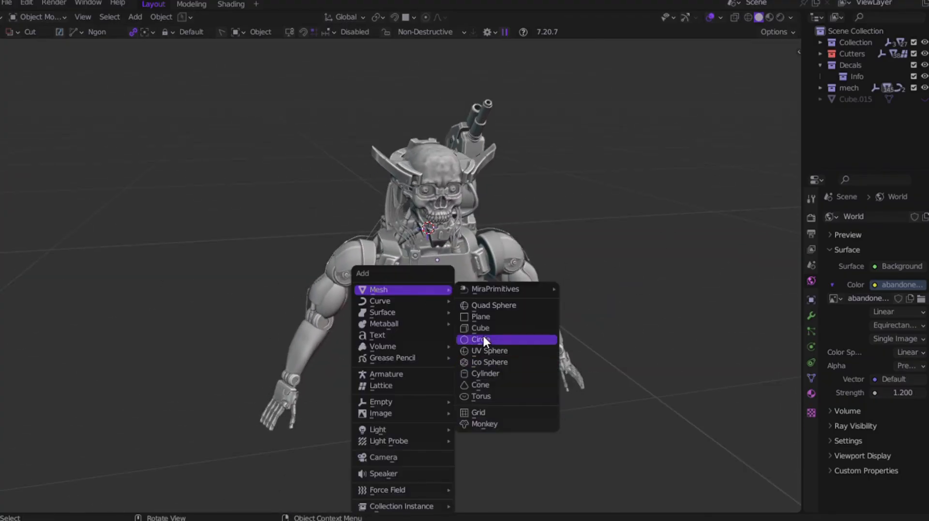
- Add a circle mesh primitive to the scene
left_click(490, 351)
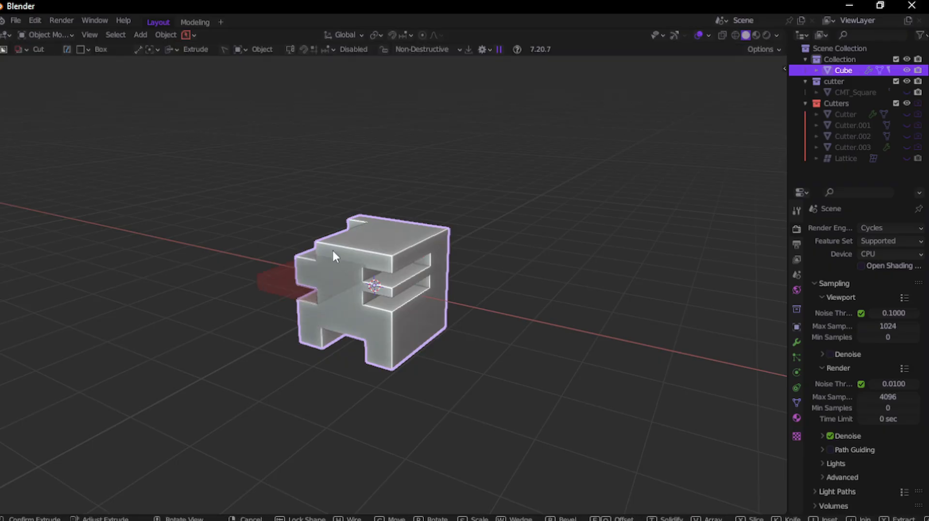
- Re-enable the BoxCutter add-on in Edit > Preferences > Add-ons
left_click(35, 20)
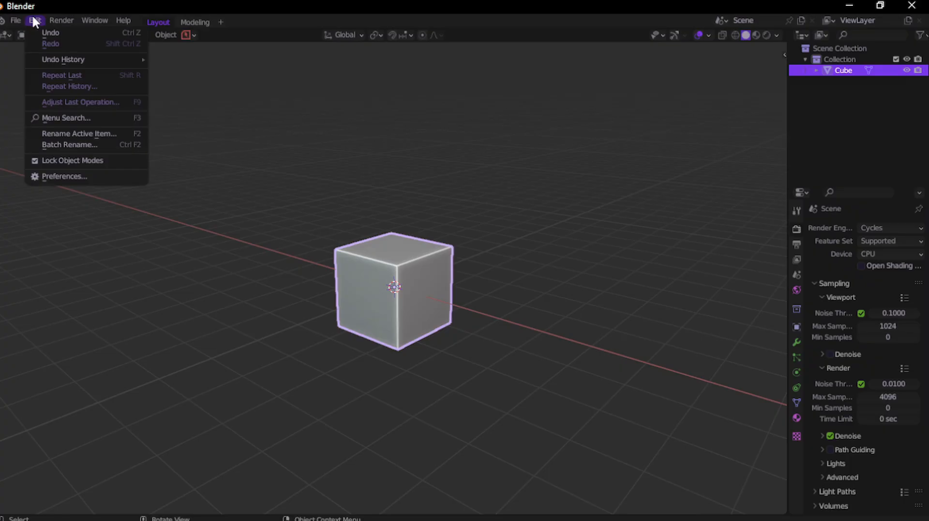
left_click(64, 176)
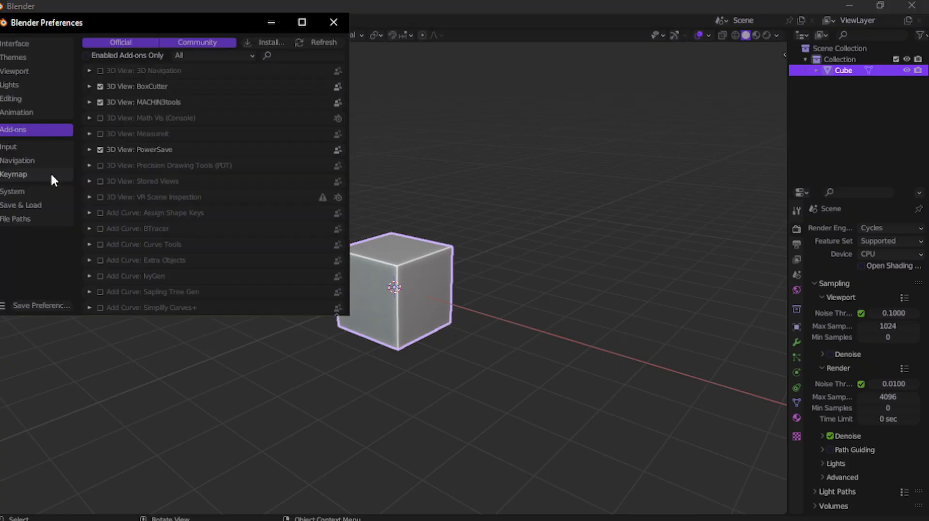
mouse_move(207, 97)
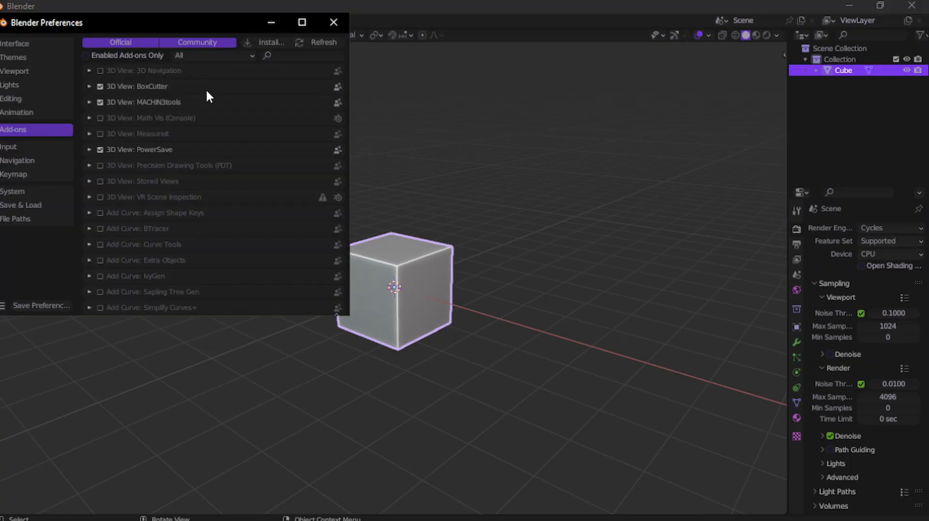
mouse_move(105, 90)
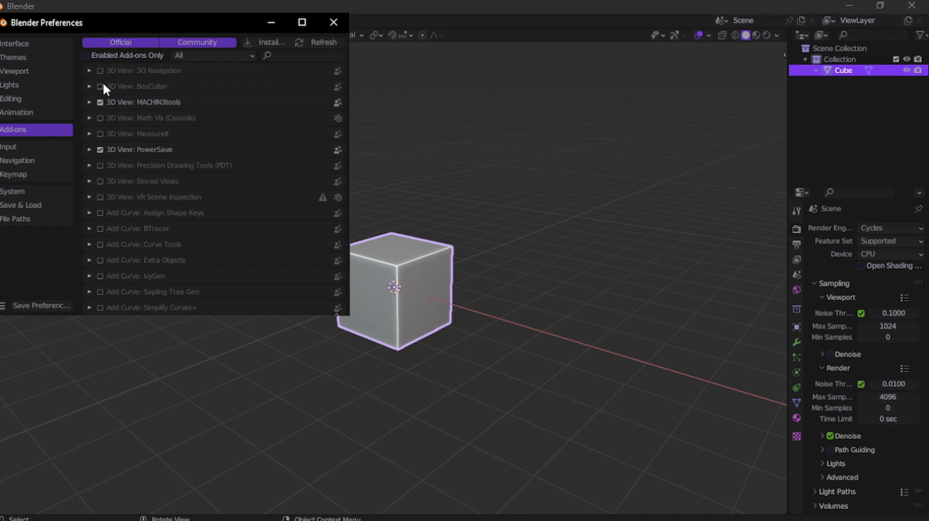
left_click(99, 86)
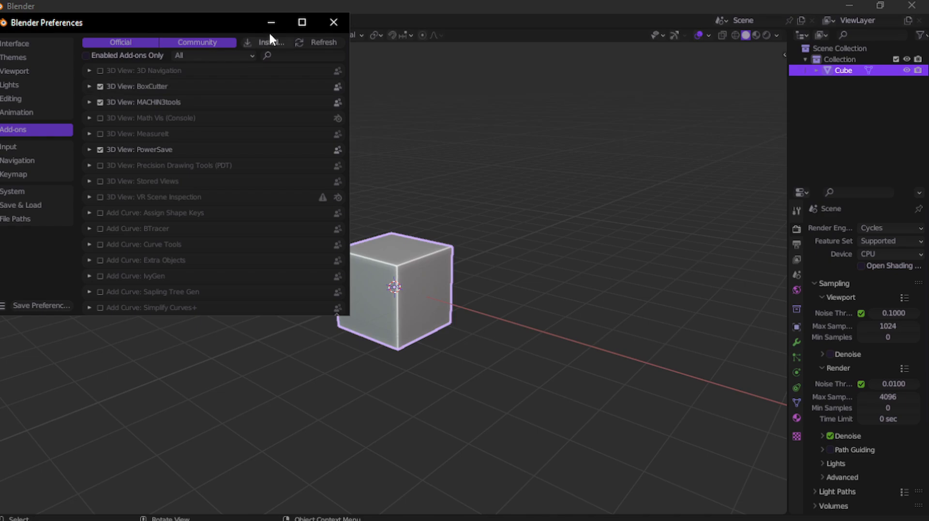
mouse_move(300, 62)
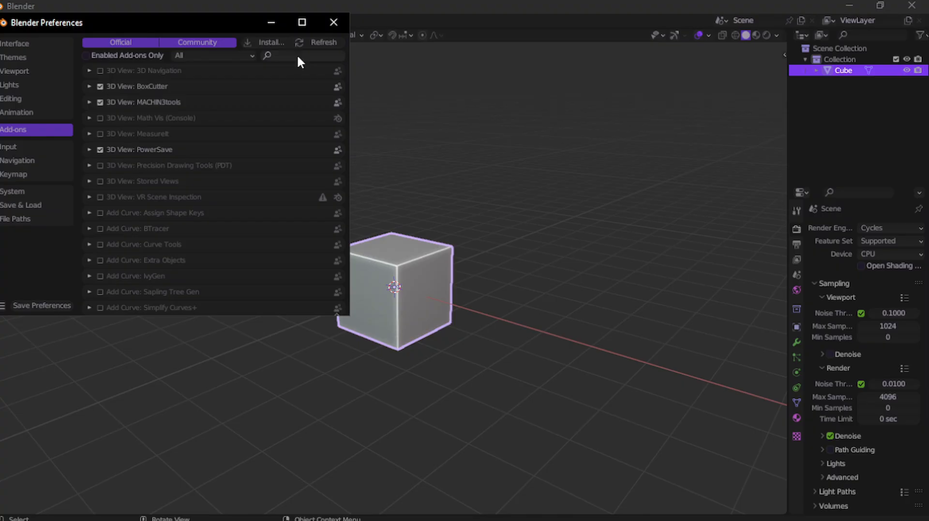
- Search 'carva', confirm Object: Carver is enabled, save preferences and close the window
type("ca")
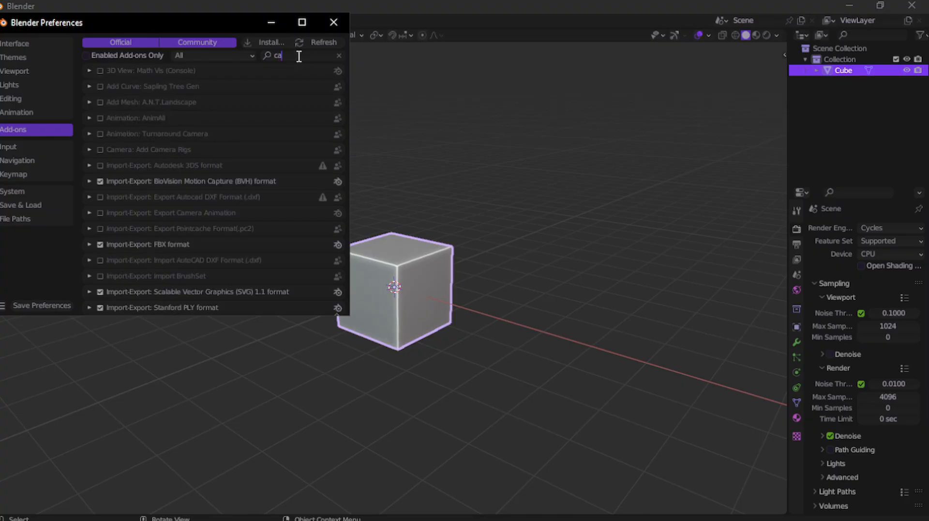
type("rva")
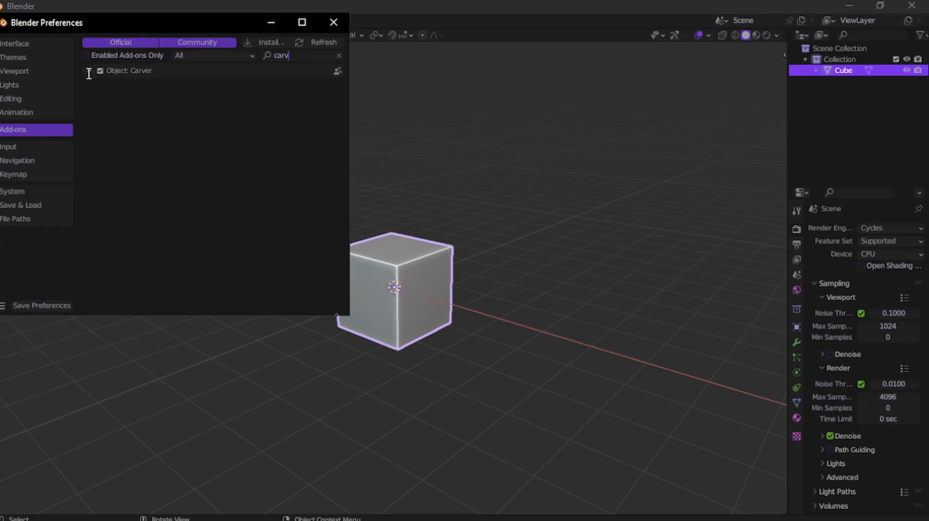
left_click(89, 71)
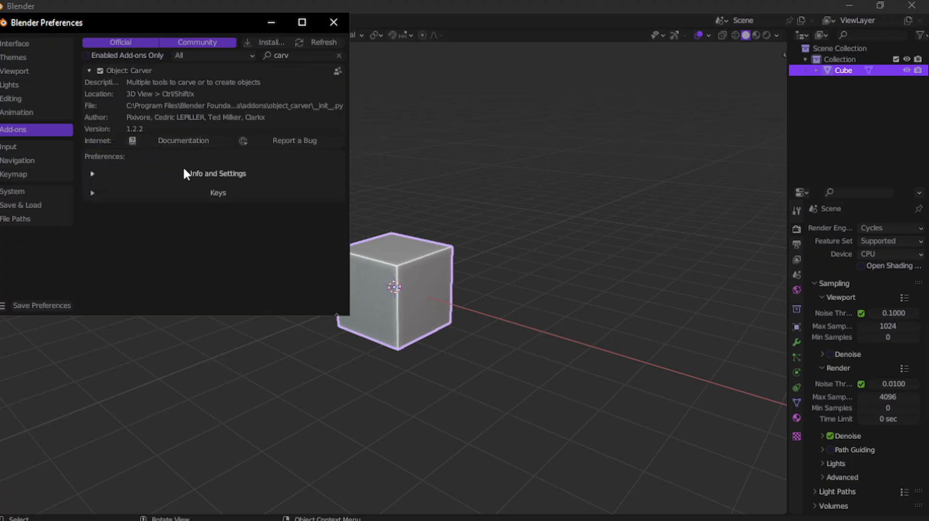
mouse_move(126, 88)
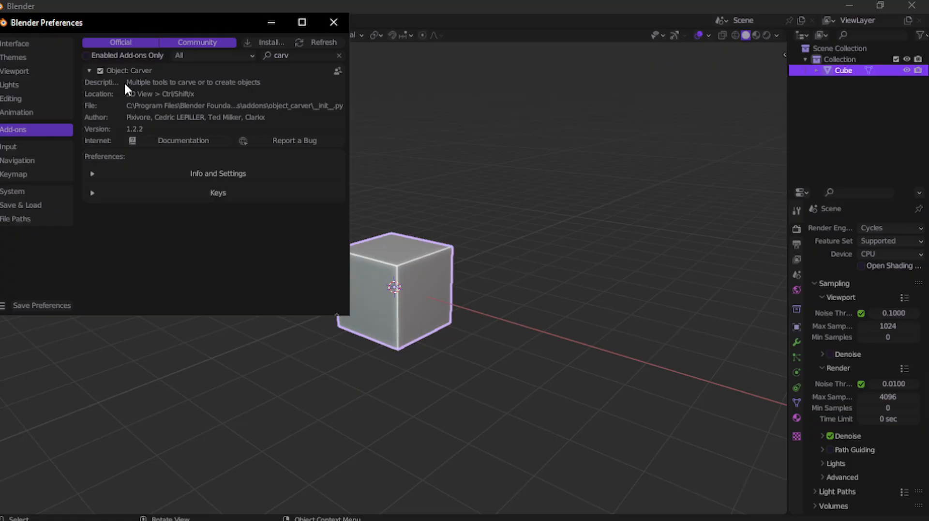
mouse_move(180, 185)
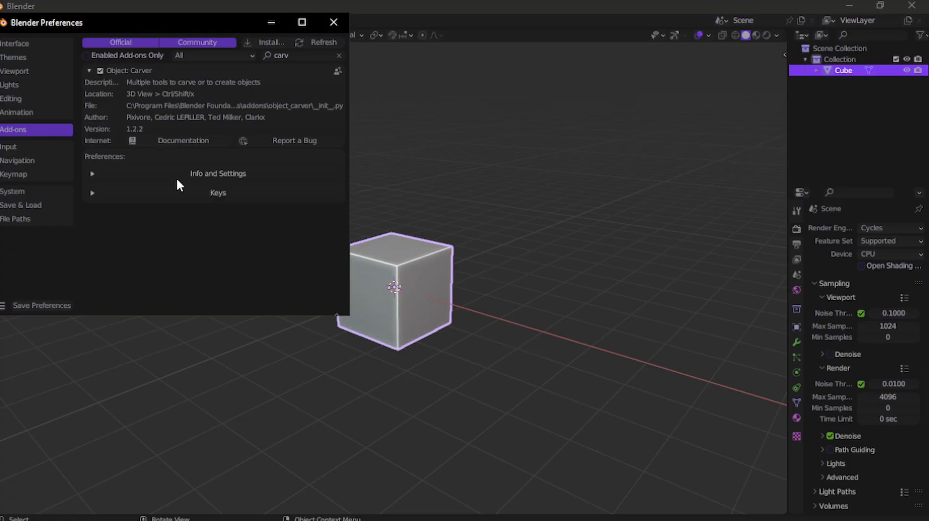
mouse_move(55, 319)
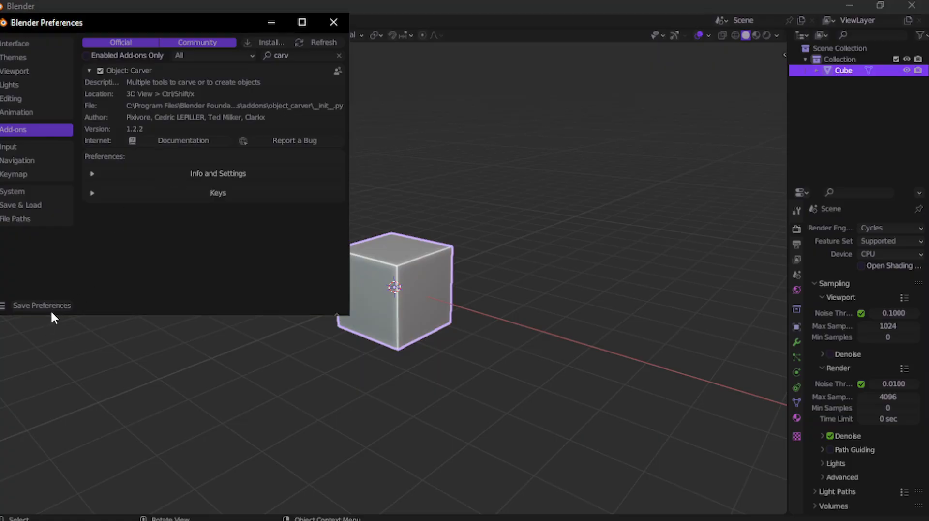
left_click(41, 305)
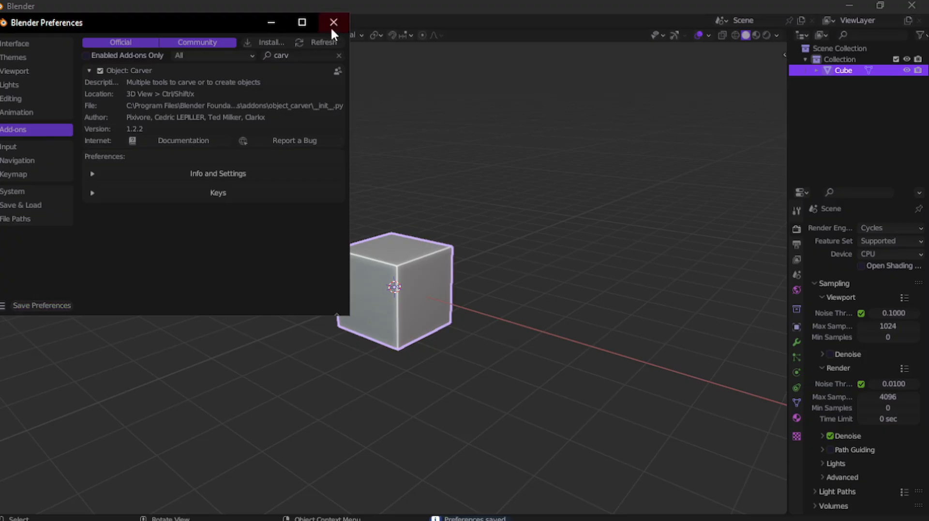
left_click(333, 22)
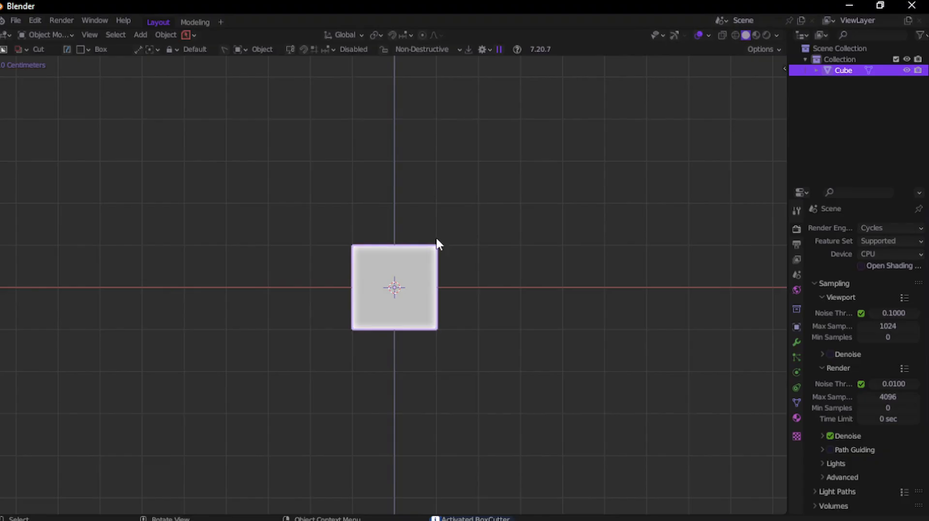
- In BoxCutter's helper panel, try the circle shape and set the cut shape back to box
left_click(439, 243)
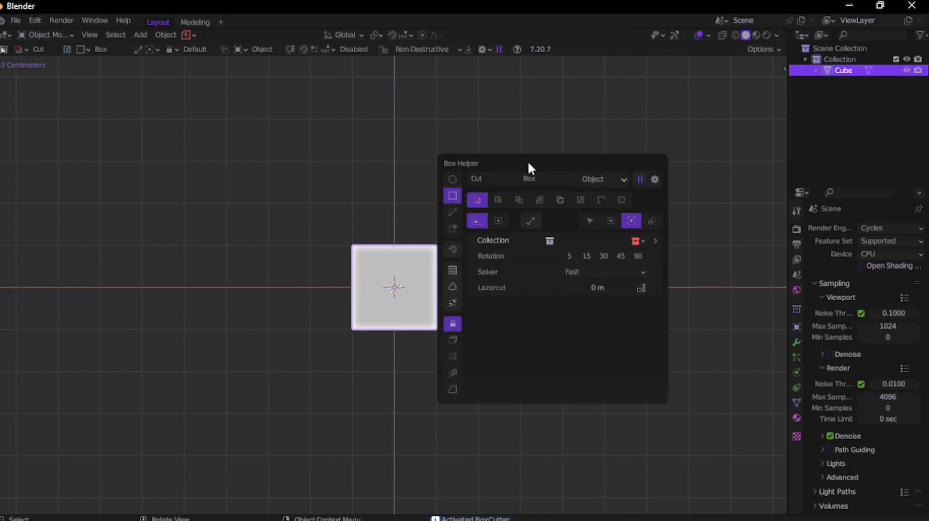
mouse_move(466, 199)
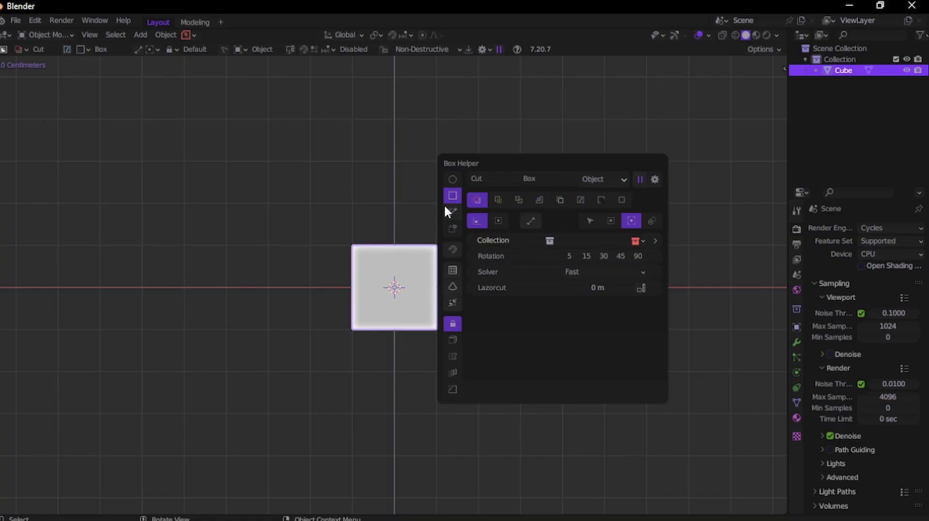
left_click(453, 178)
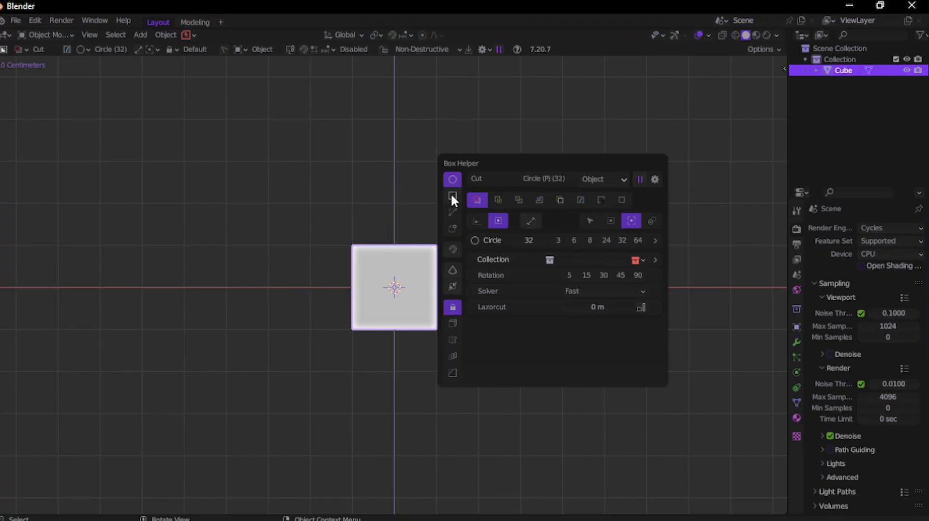
left_click(452, 196)
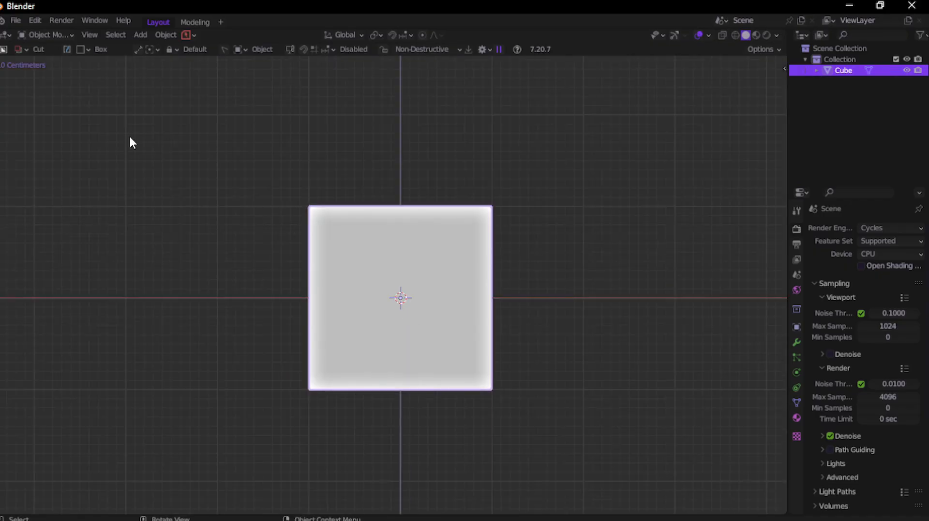
mouse_move(322, 284)
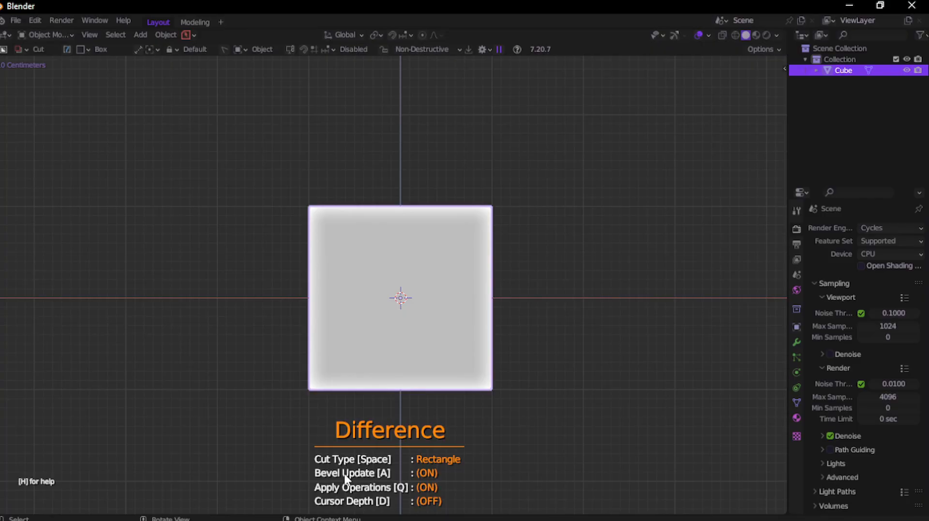
mouse_move(391, 435)
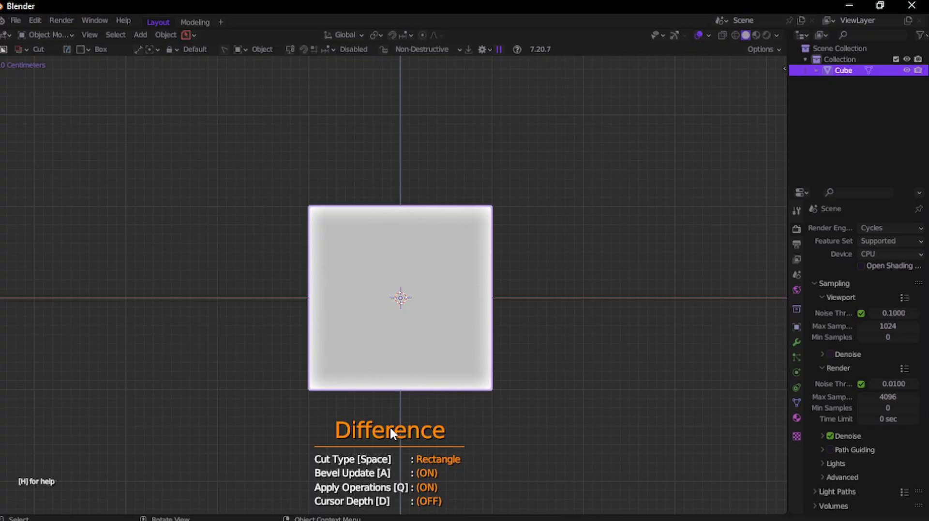
- Cycle Carver's cut type from line through circle back to rectangle
key("space")
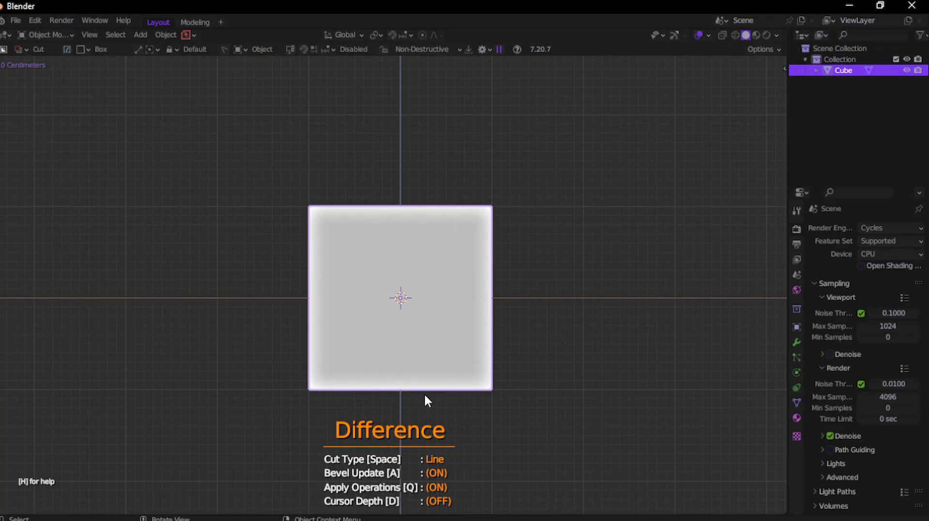
key("space")
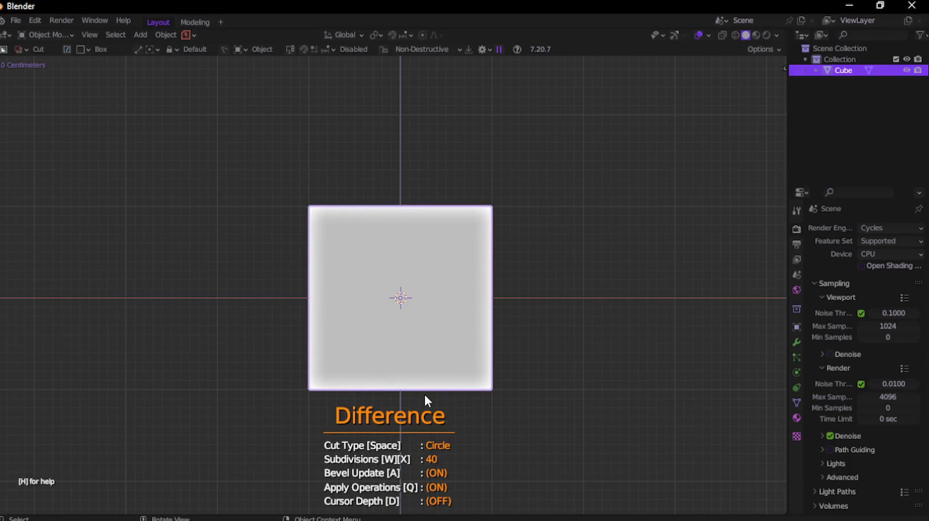
key("space")
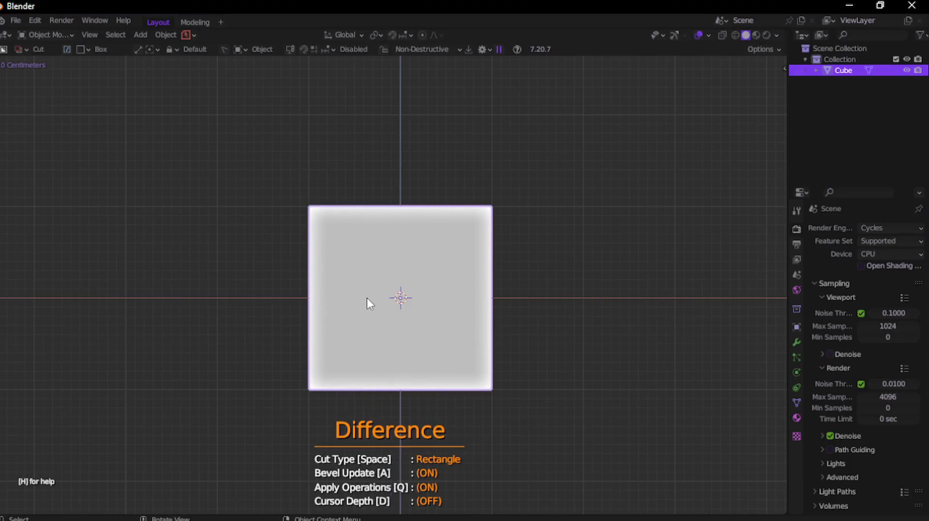
mouse_move(399, 170)
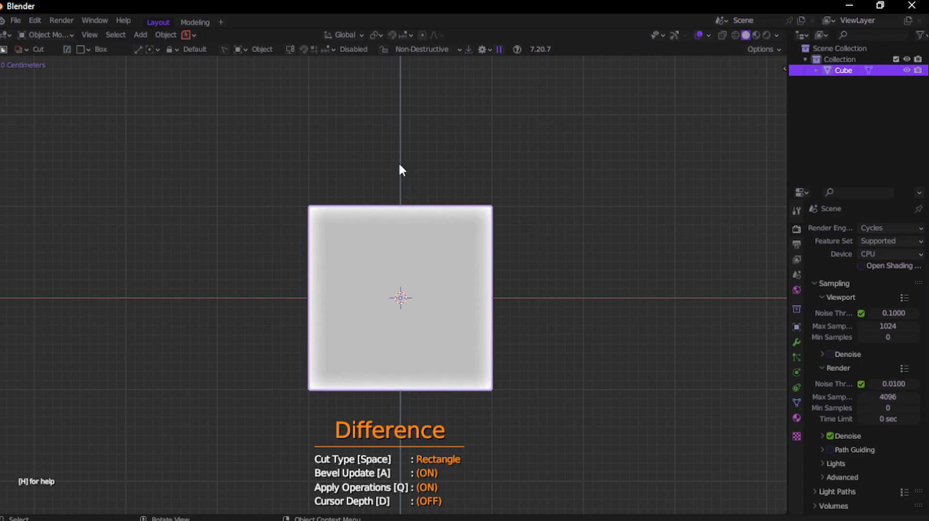
mouse_move(406, 191)
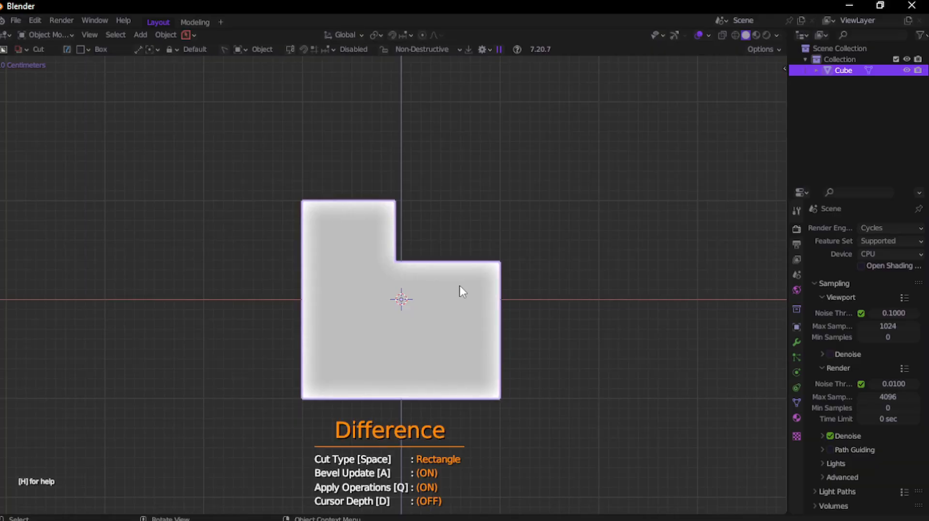
- Switch Carver's cut type to circle for a cut near the cube's centre
key("space")
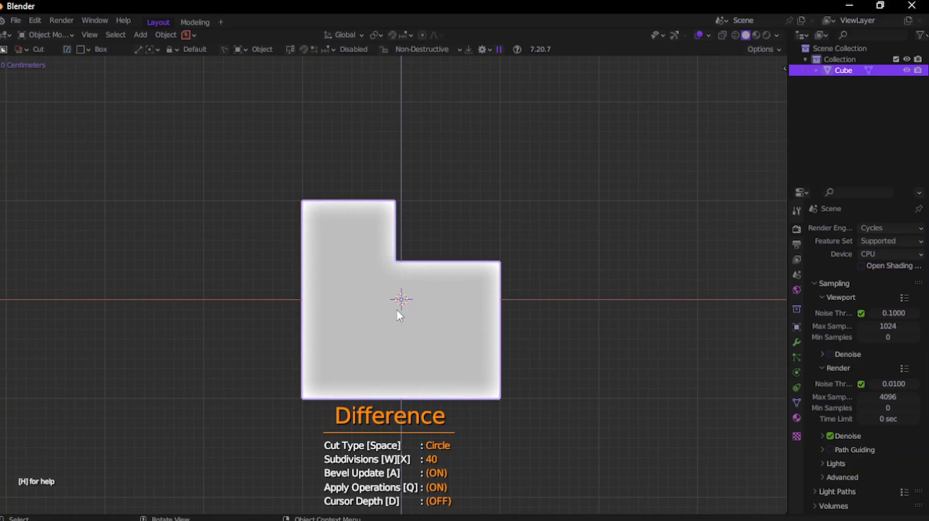
mouse_move(413, 329)
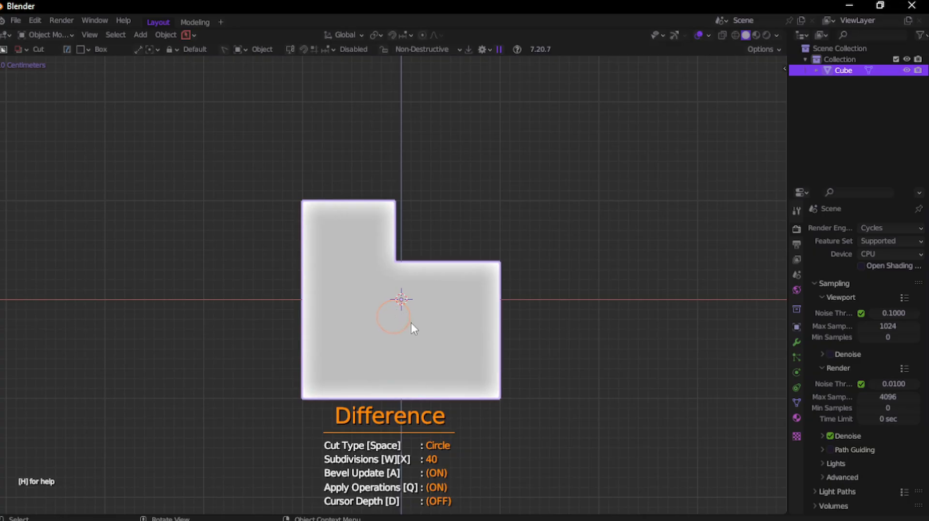
mouse_move(423, 330)
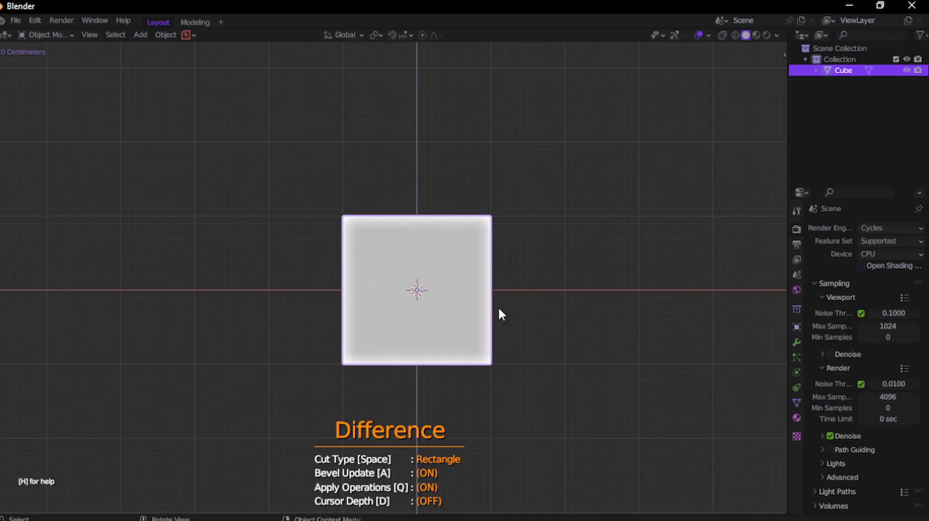
mouse_move(432, 213)
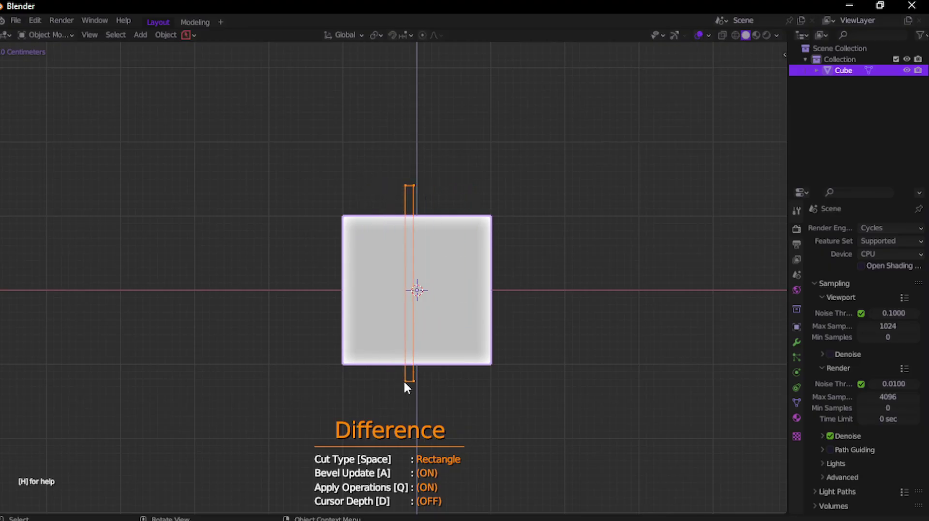
mouse_move(394, 385)
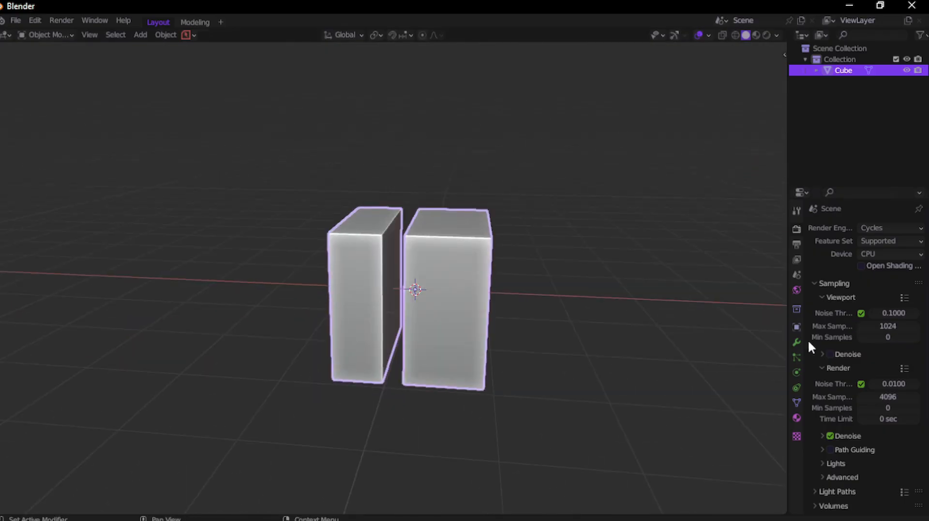
- Show the cube's modifier stack in Modifier Properties
left_click(797, 342)
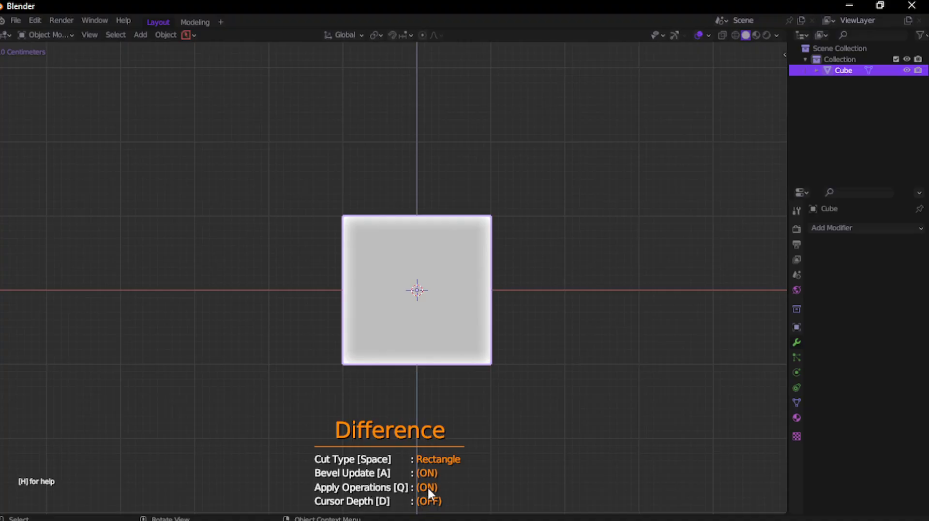
- Turn Apply Operations off so the cut keeps a live Difference boolean and separate cutter
key("q")
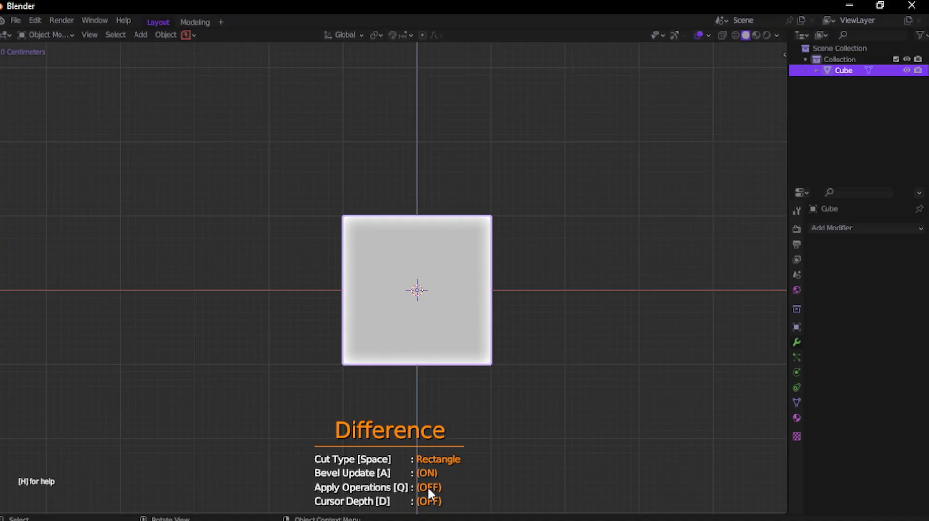
mouse_move(426, 360)
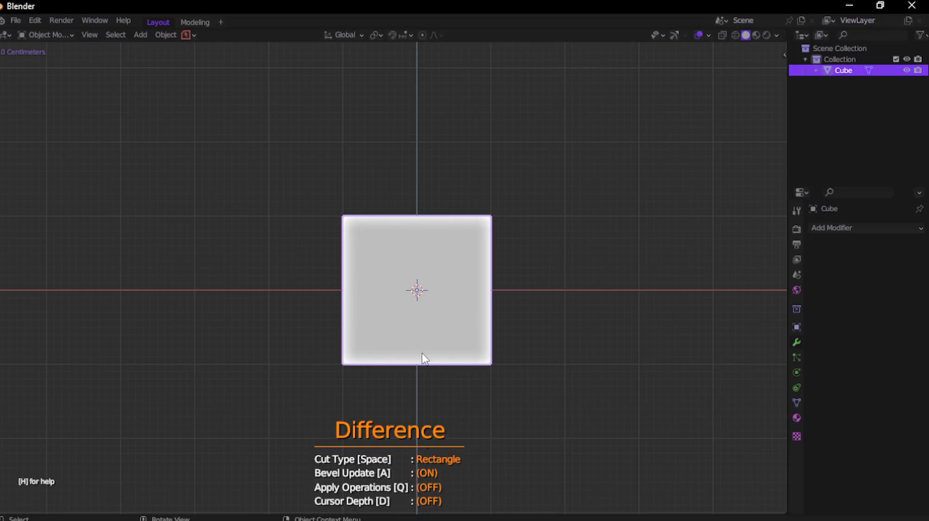
mouse_move(415, 292)
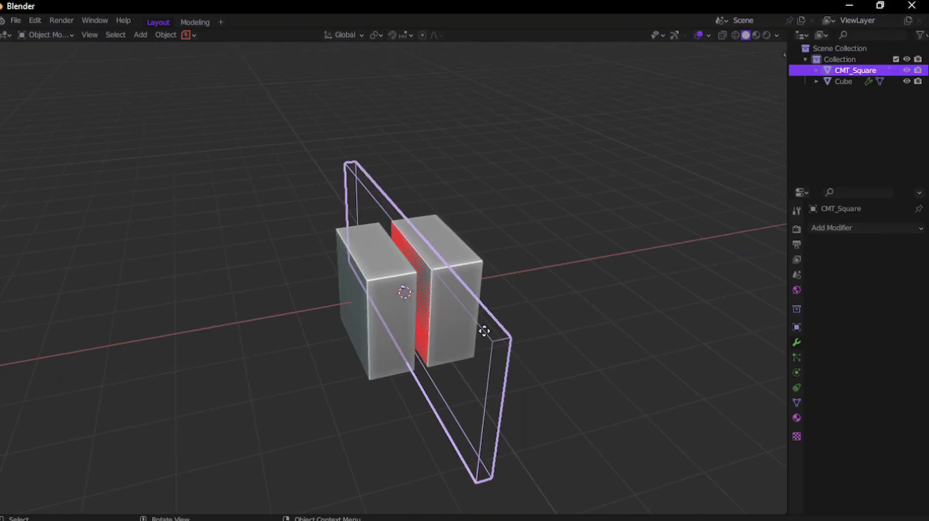
key("g")
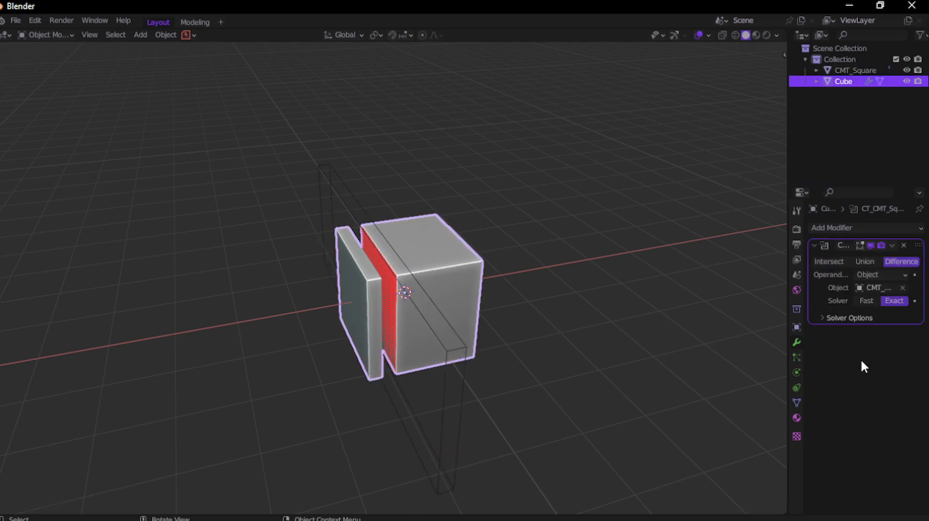
mouse_move(773, 274)
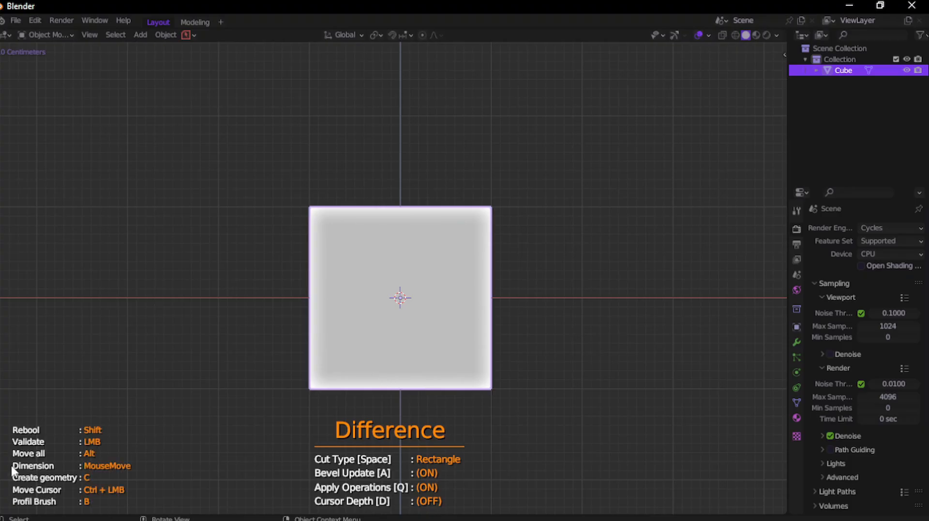
mouse_move(98, 458)
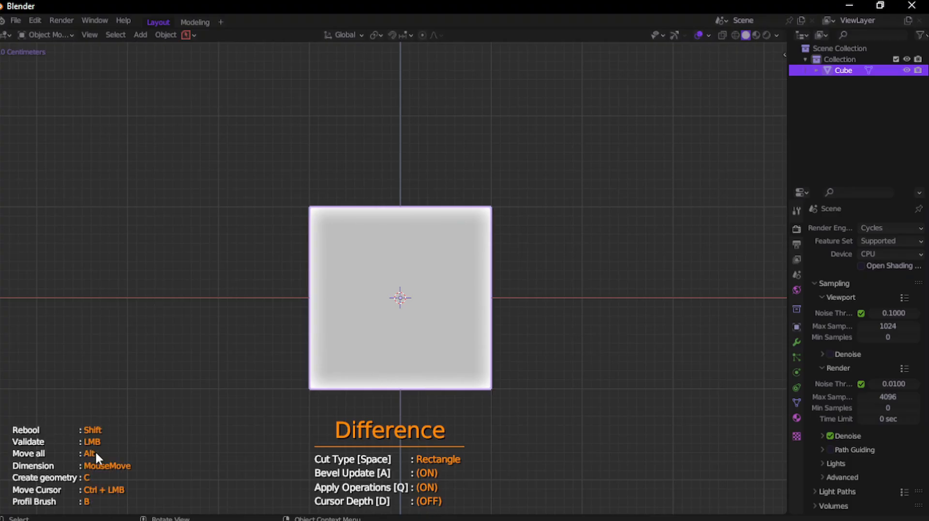
mouse_move(101, 497)
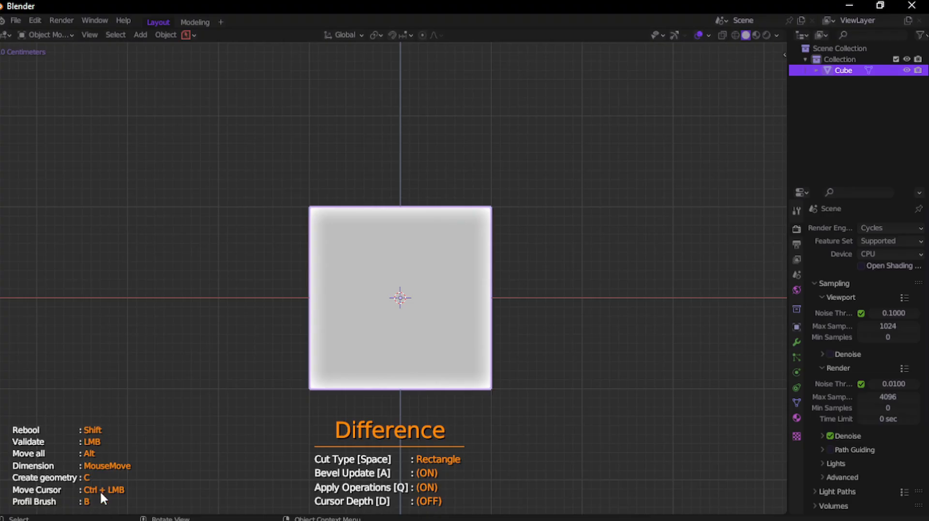
mouse_move(81, 449)
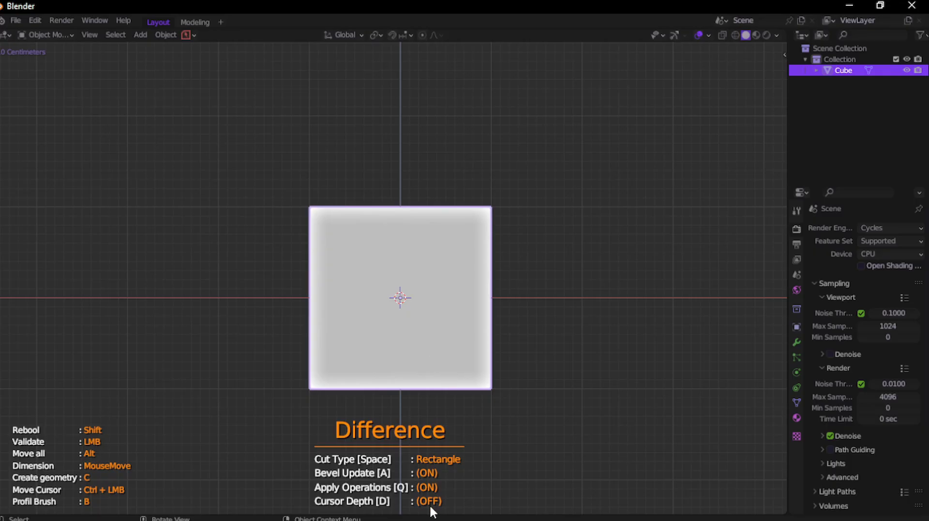
mouse_move(423, 367)
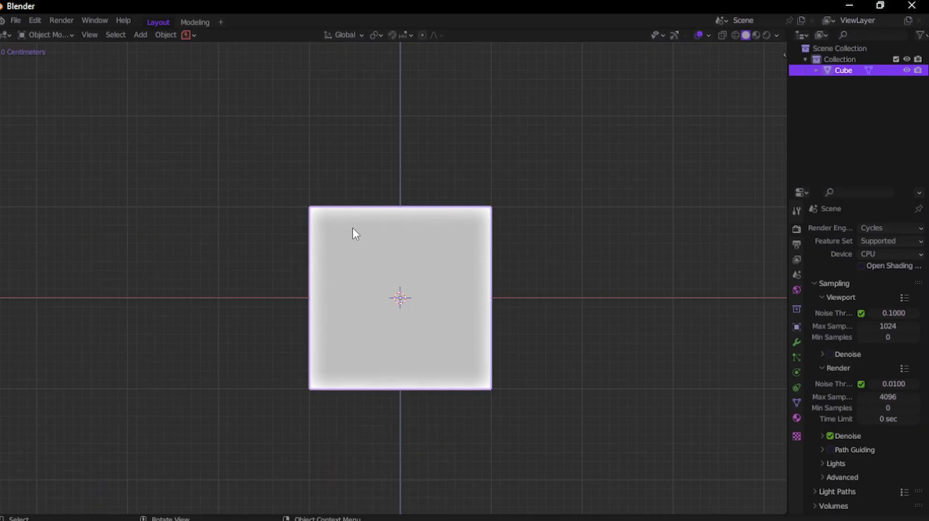
mouse_move(383, 306)
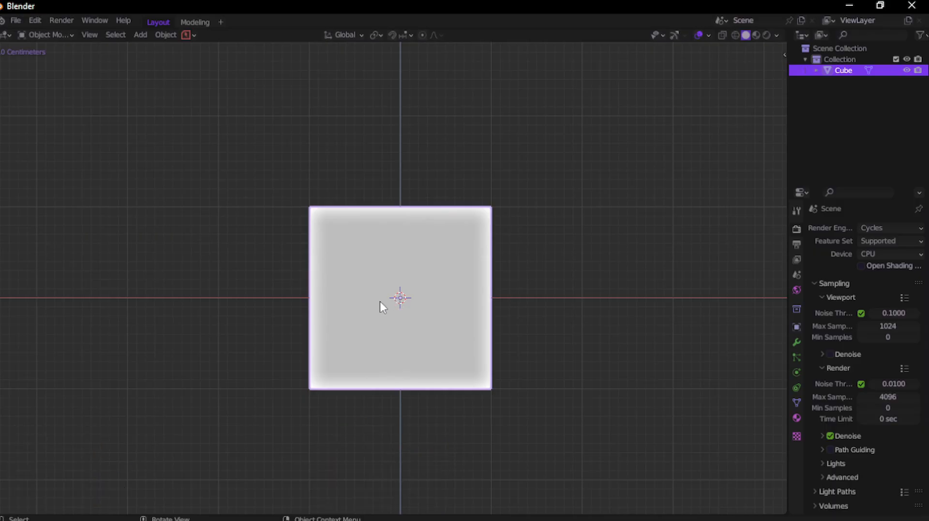
- Cut through the cube again, leaving the separate cutter object in the scene
left_click(554, 277)
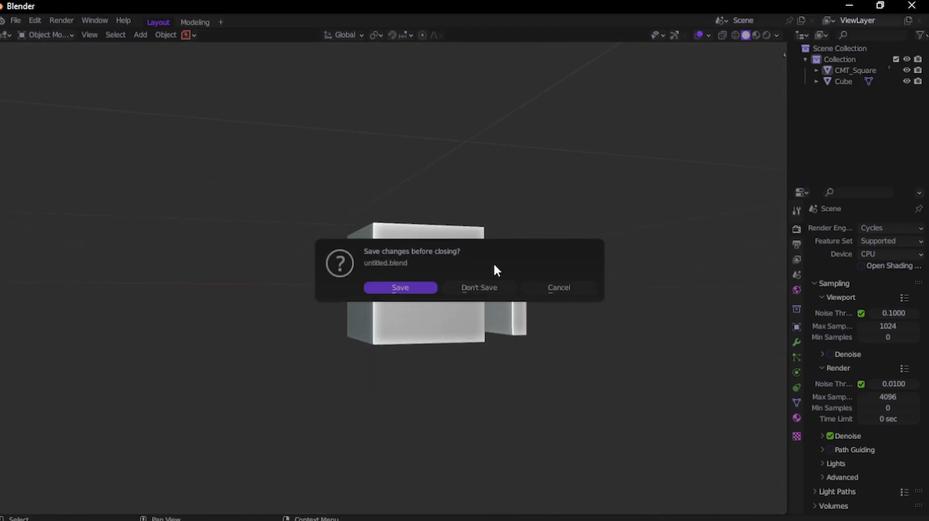
- Discard changes for a fresh scene, then delete the carved cube, keeping the Cutters collection
left_click(479, 287)
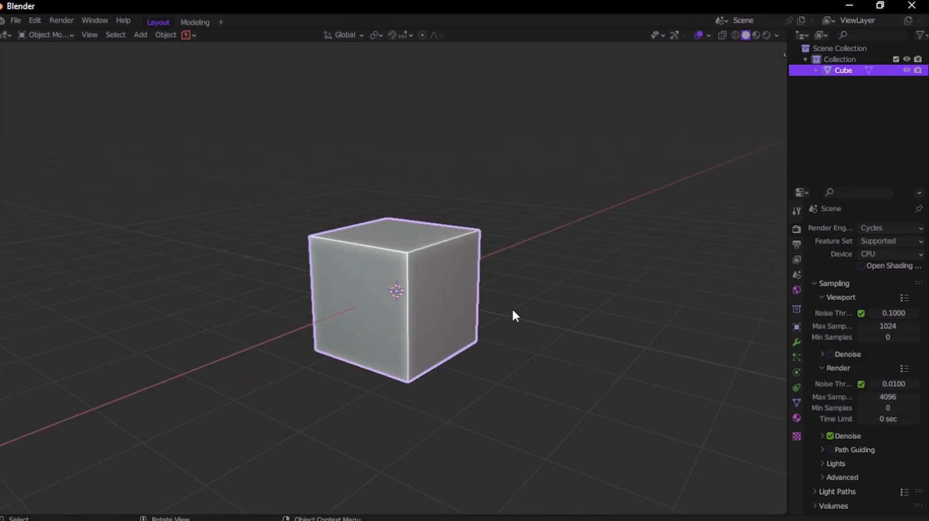
mouse_move(395, 248)
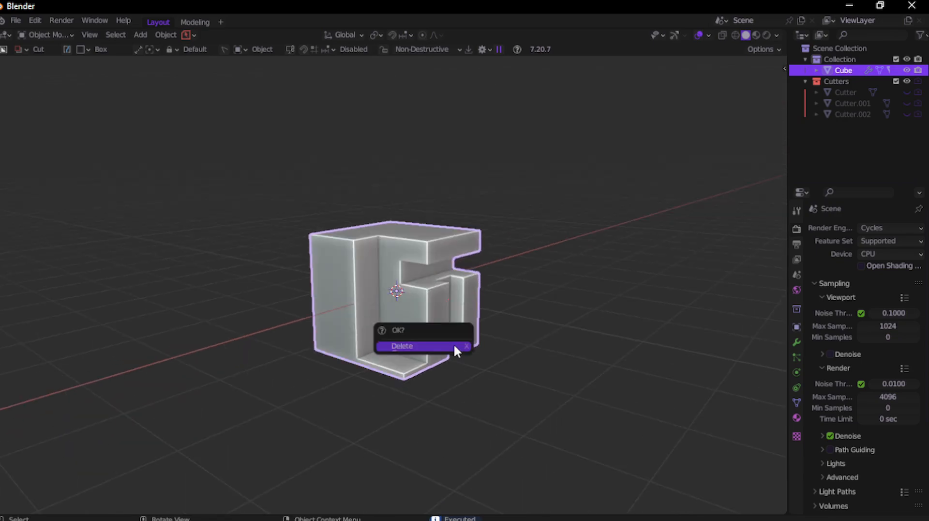
left_click(401, 345)
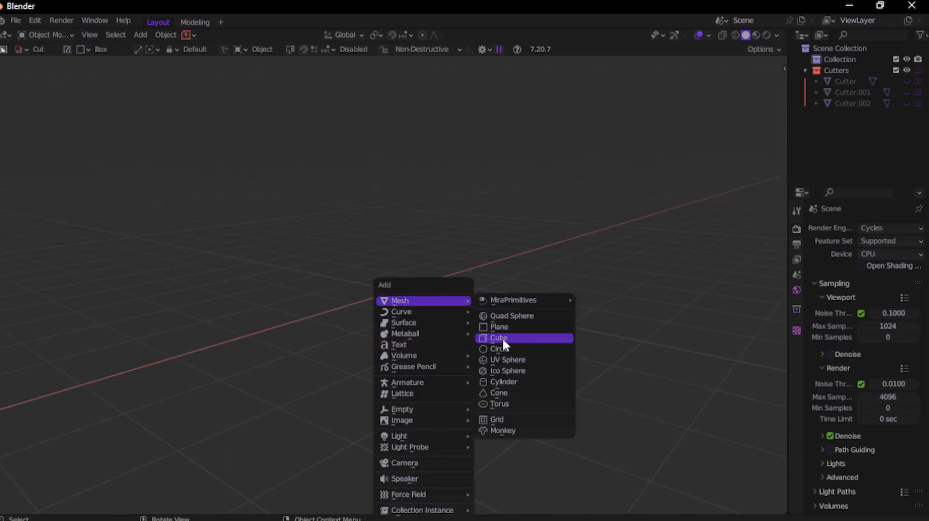
- Add a new cube mesh to the emptied scene beside the old cutters
left_click(498, 338)
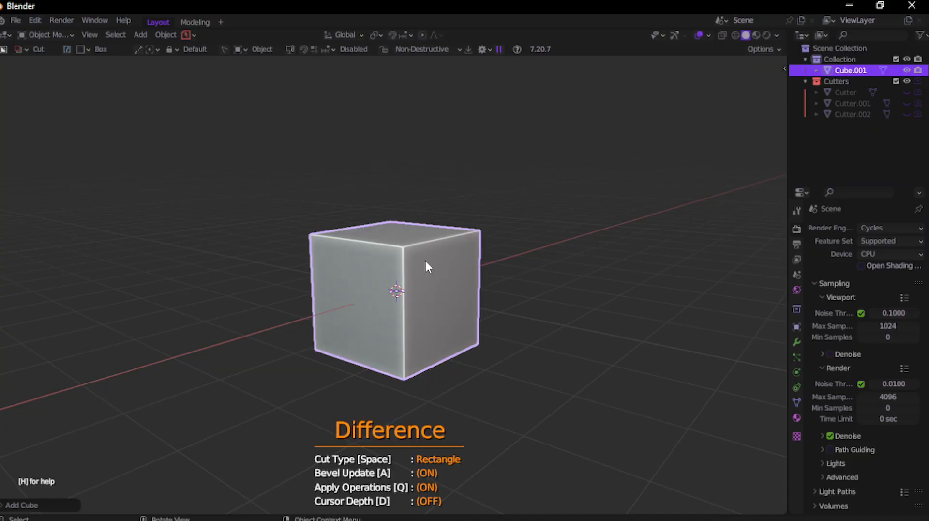
mouse_move(458, 243)
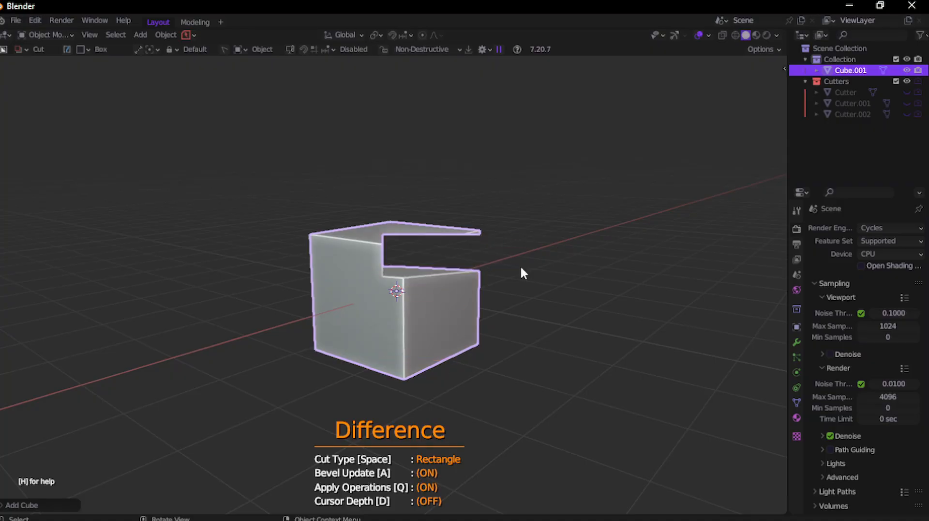
mouse_move(453, 269)
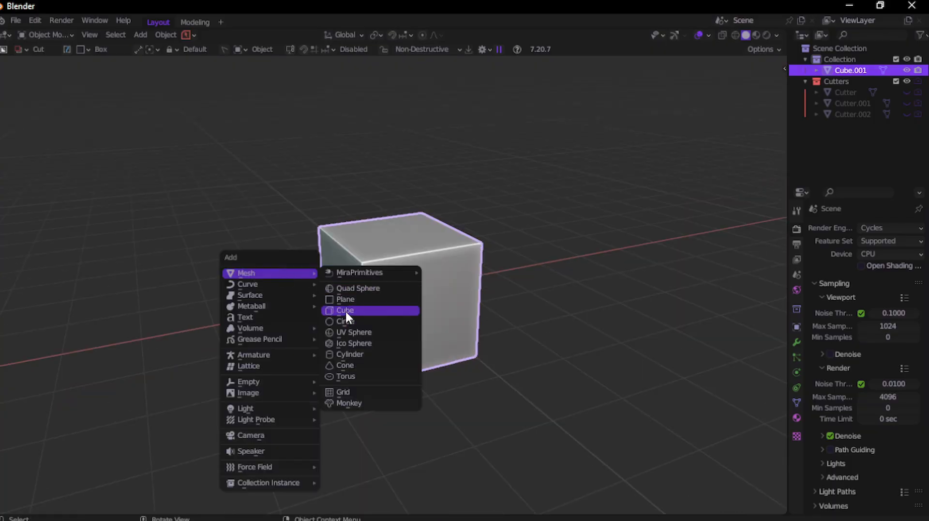
- Add a second cube and raise it along Z to overlap the top of the first cube
left_click(344, 310)
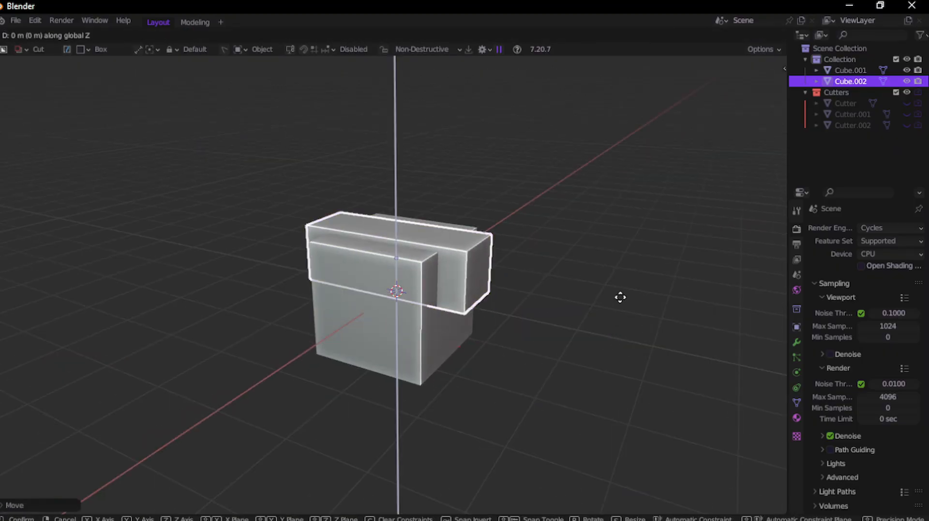
left_click(474, 254)
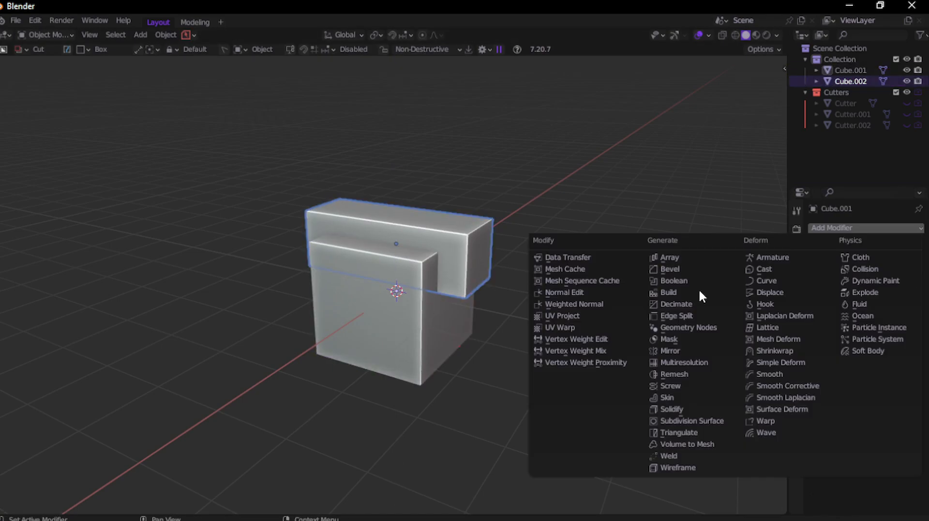
left_click(35, 20)
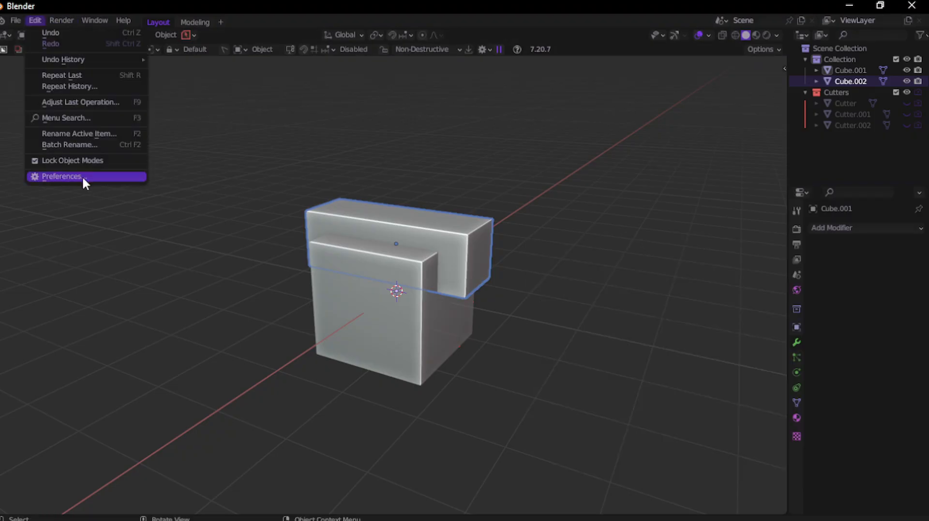
- Search the add-ons for 'bool', confirm Bool Tool is enabled, and close Preferences
left_click(62, 177)
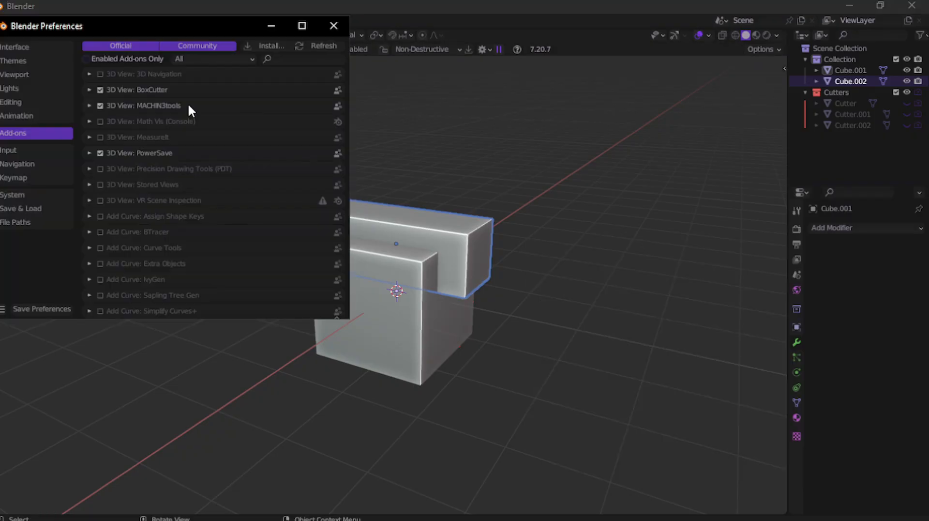
type("bool")
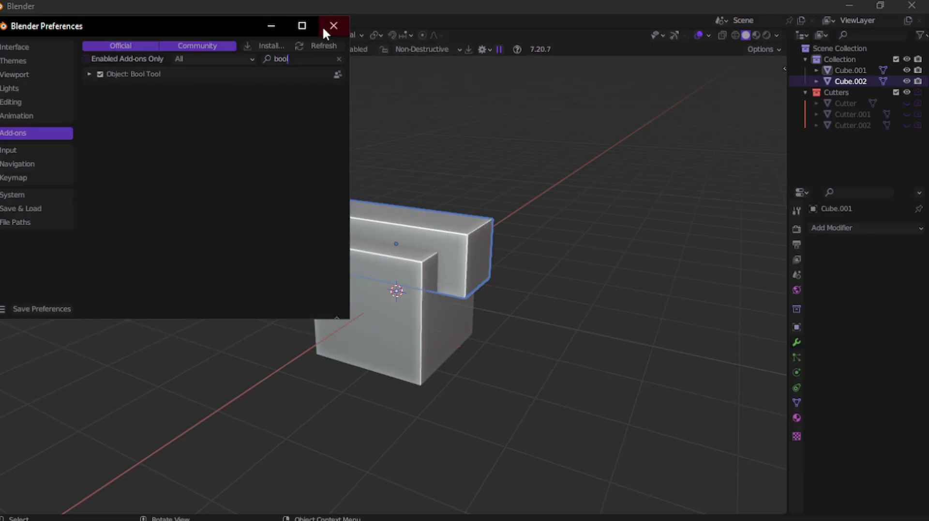
left_click(334, 25)
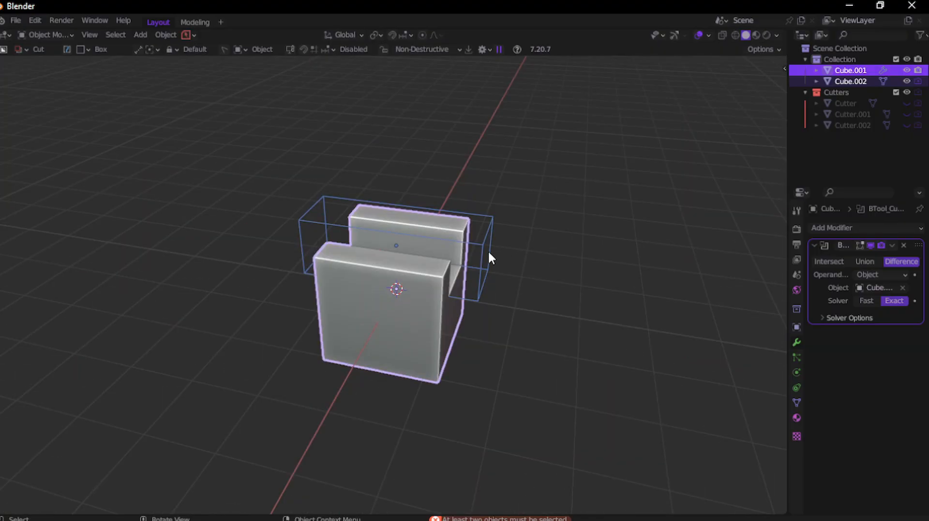
- Move the cutter cube along the Y axis so the Difference boolean carves a slot
key("g")
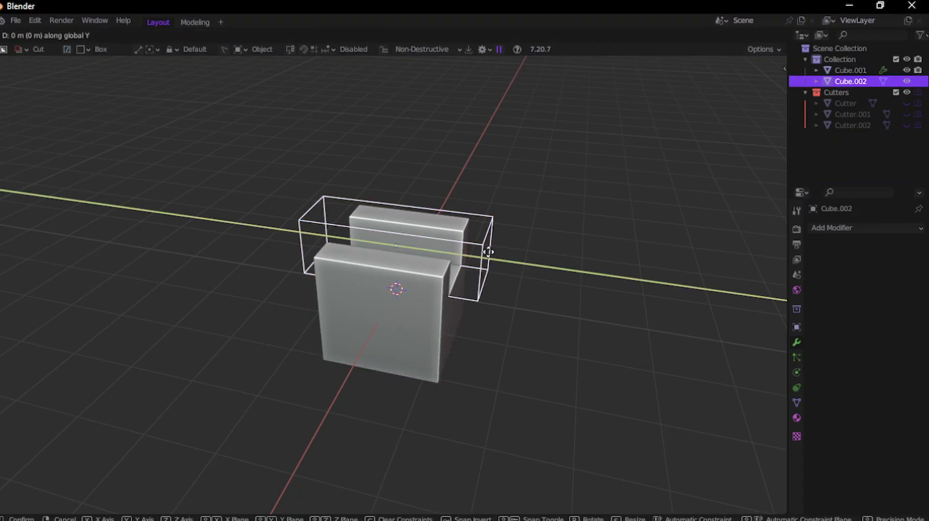
left_click(434, 250)
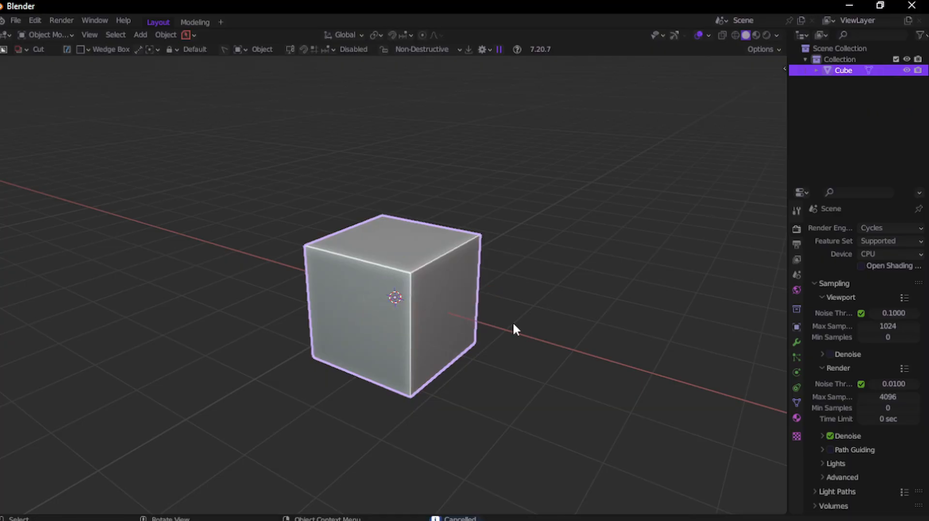
mouse_move(848, 327)
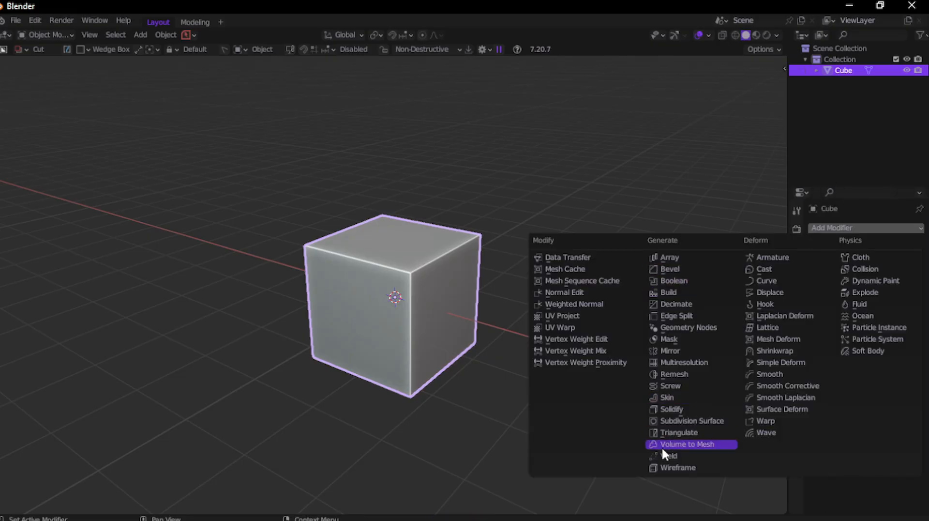
mouse_move(677, 431)
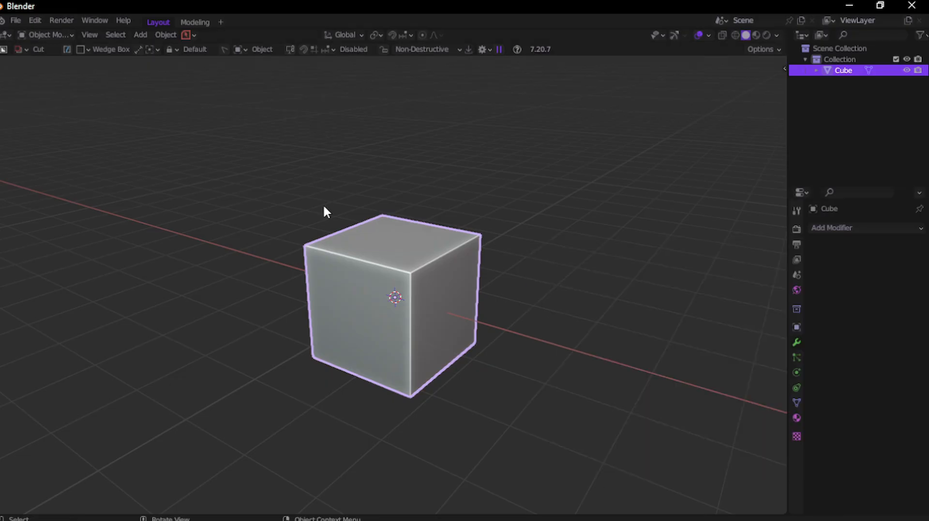
mouse_move(383, 298)
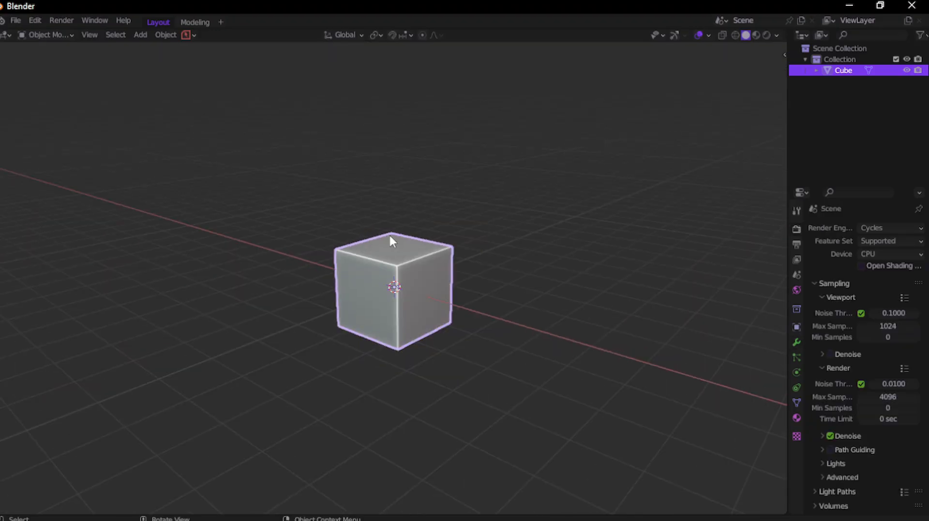
mouse_move(422, 255)
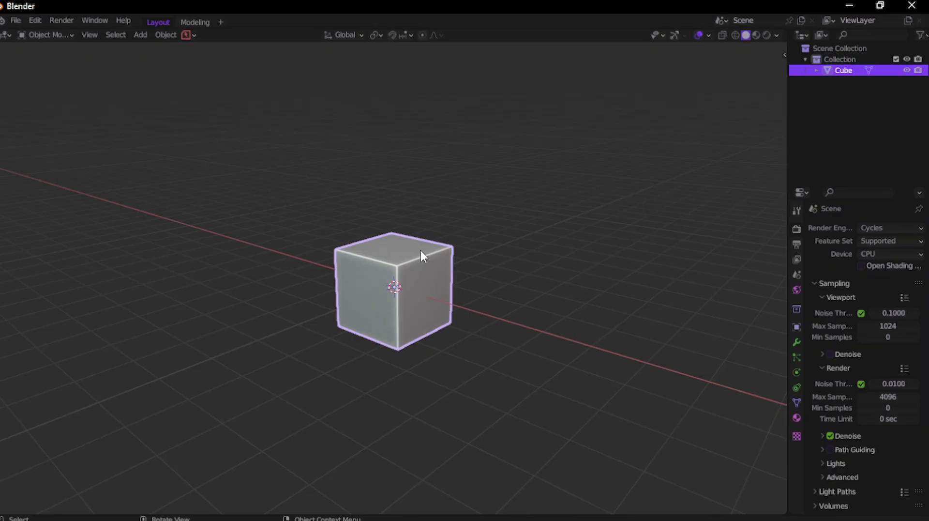
mouse_move(418, 271)
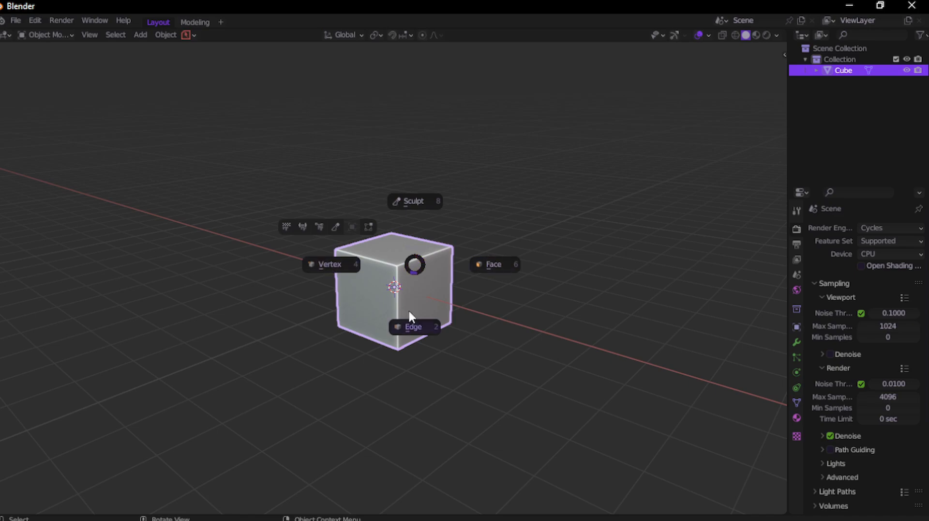
mouse_move(495, 228)
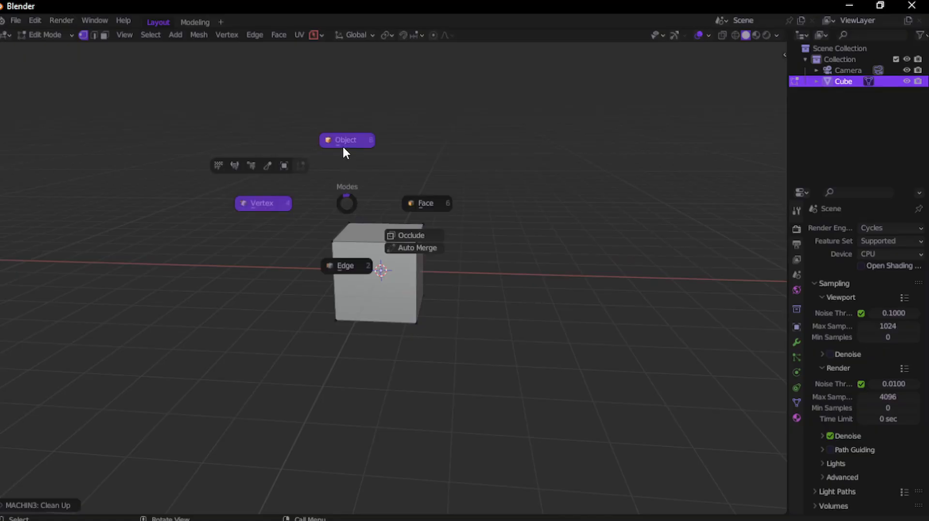
- Return the cube to object mode via the Modes pie and head to Edit > Preferences
left_click(346, 140)
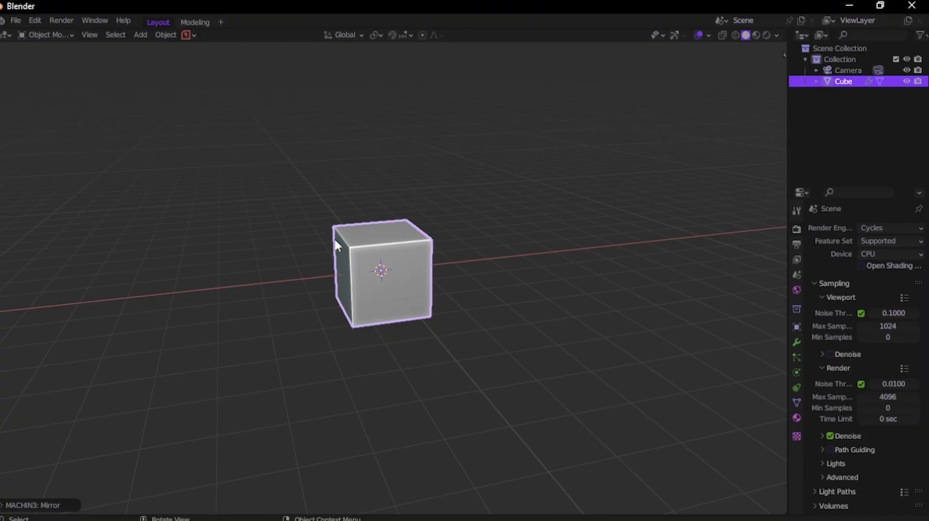
left_click(34, 21)
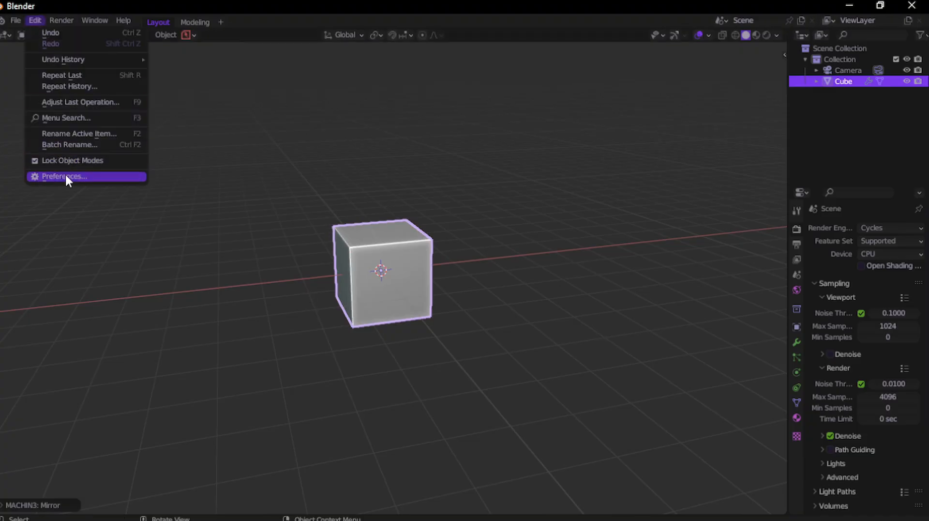
- Find MACHIN3tools in the add-on list by searching 'ma' and show its Keymaps section
left_click(64, 176)
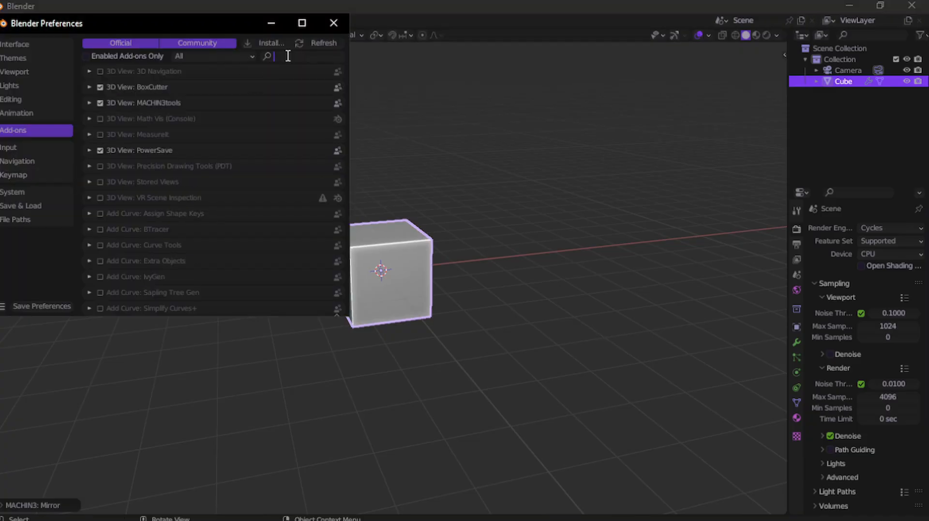
type("ma")
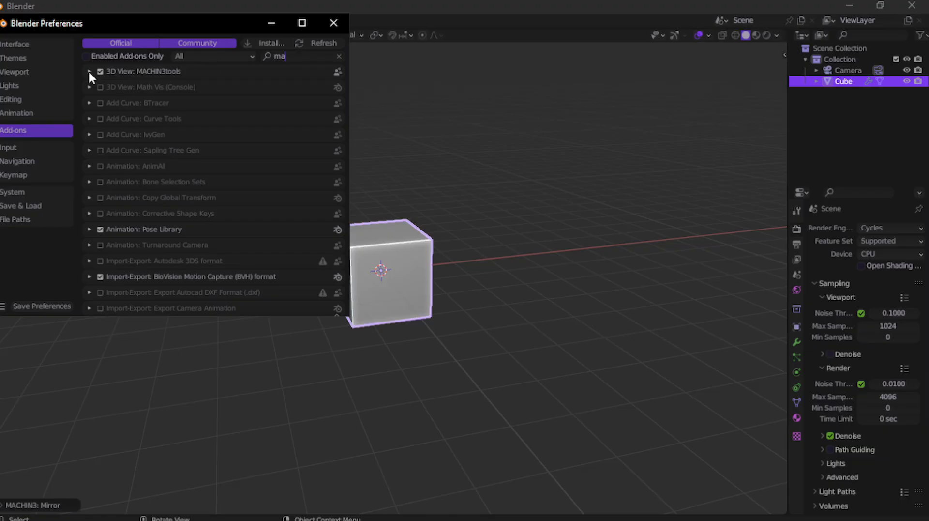
left_click(89, 71)
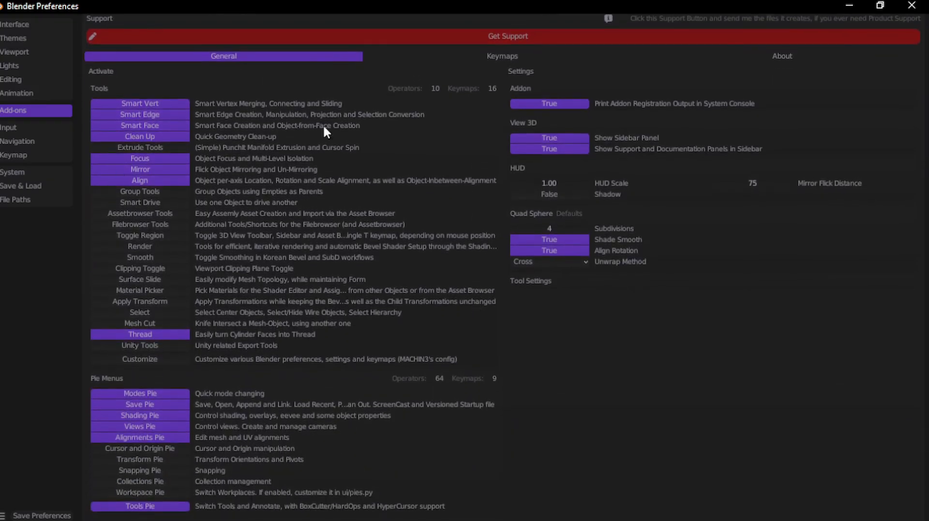
scroll("down", 3)
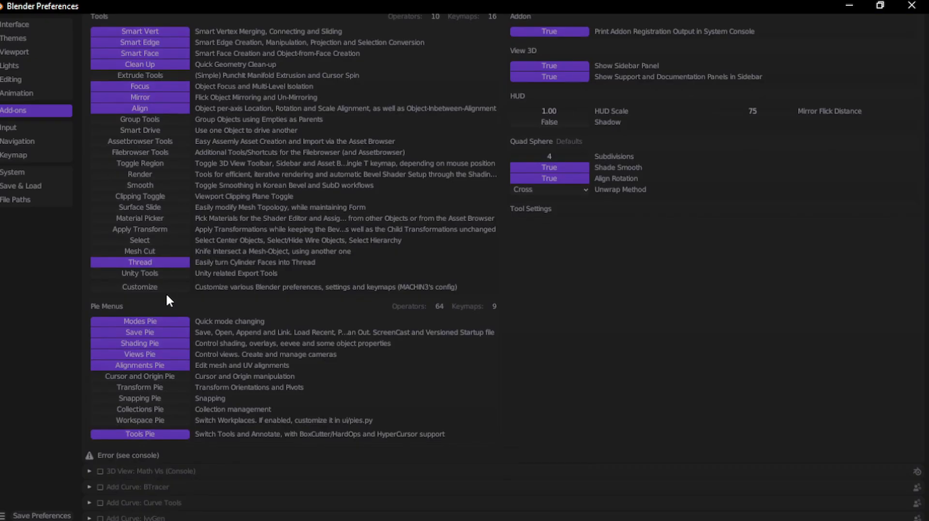
scroll("up", 3)
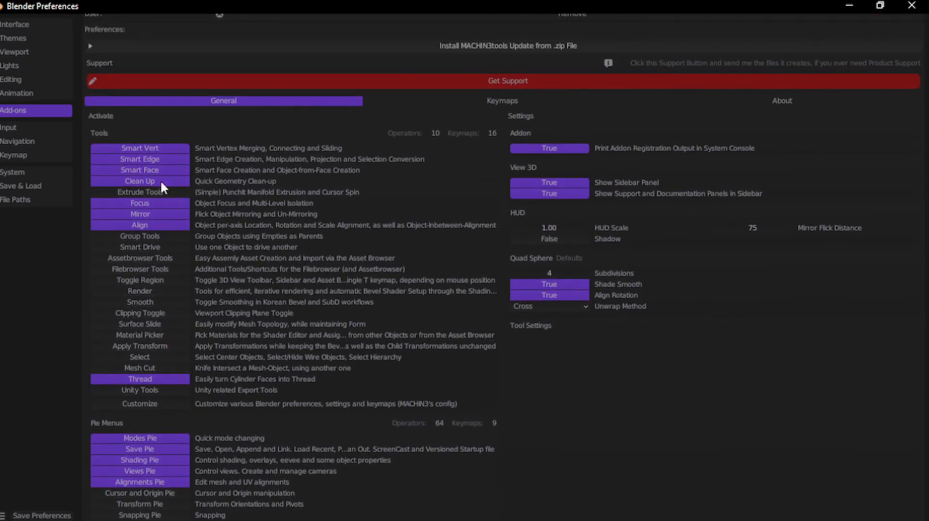
mouse_move(147, 176)
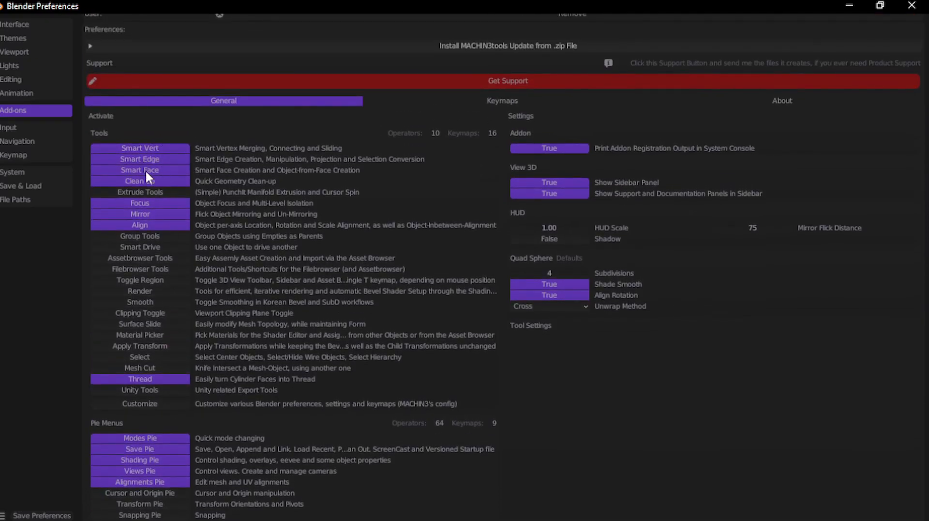
mouse_move(158, 222)
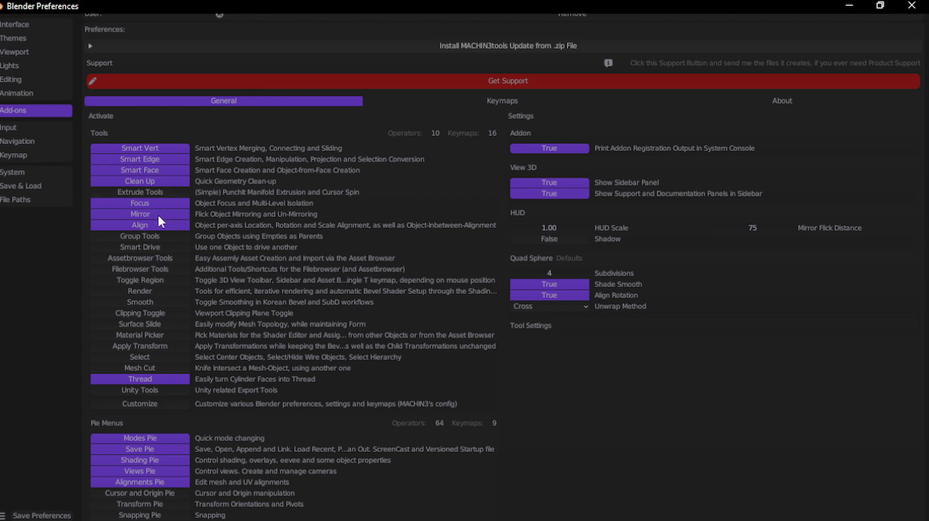
mouse_move(502, 100)
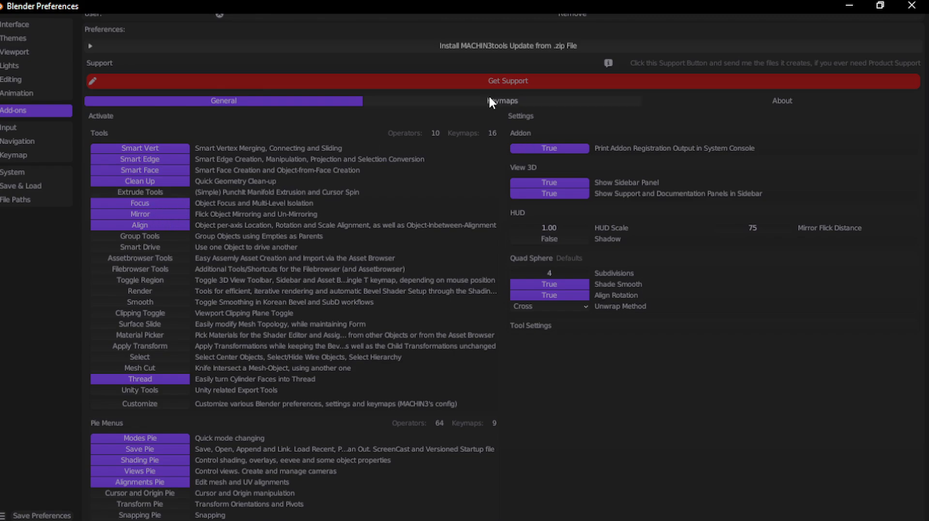
mouse_move(494, 103)
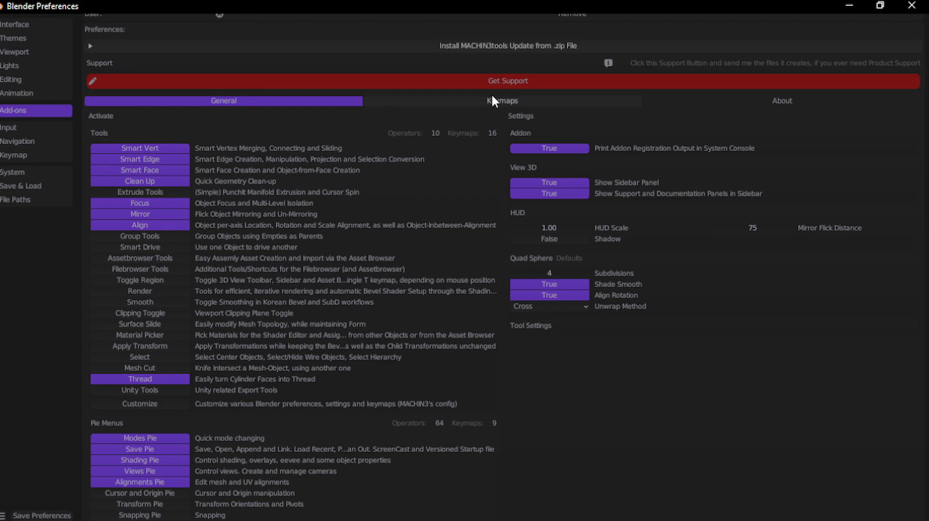
left_click(502, 101)
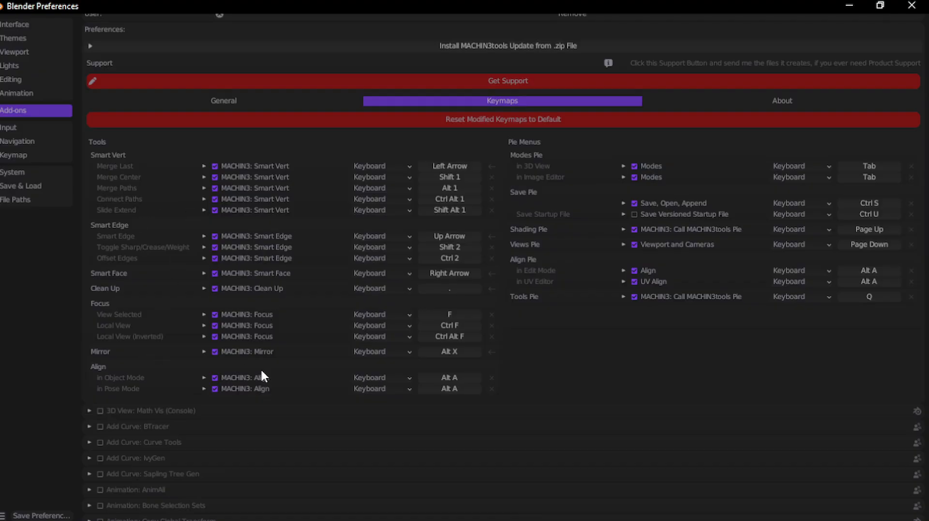
- Rebind the MACHIN3 Mirror shortcut to M and save the preferences
left_click(205, 354)
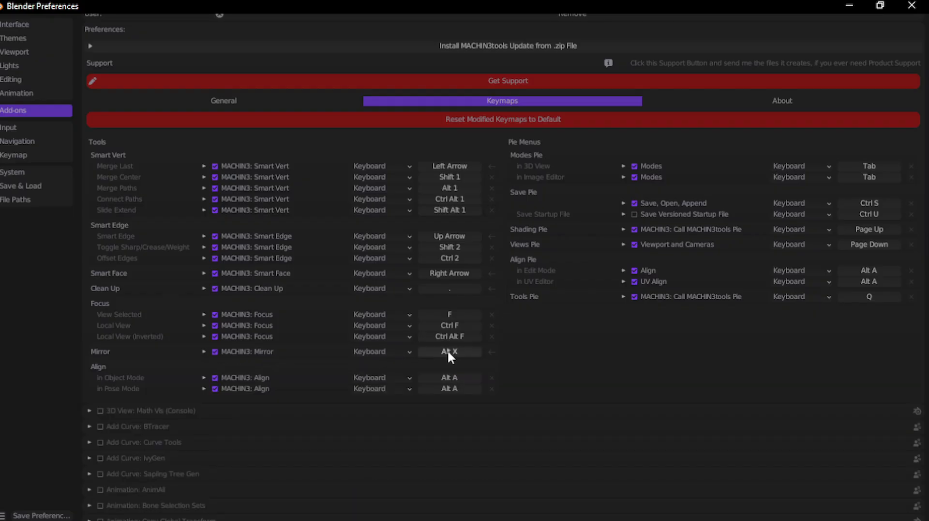
left_click(449, 351)
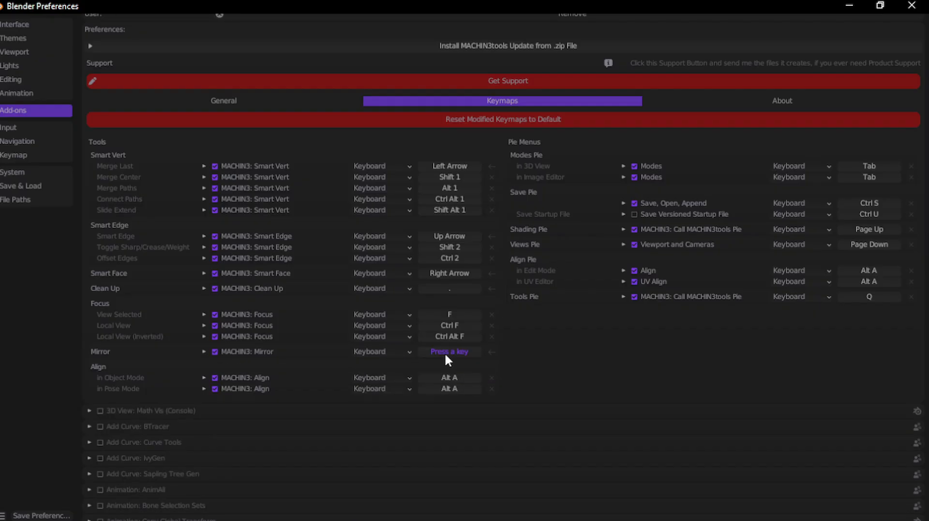
key("m")
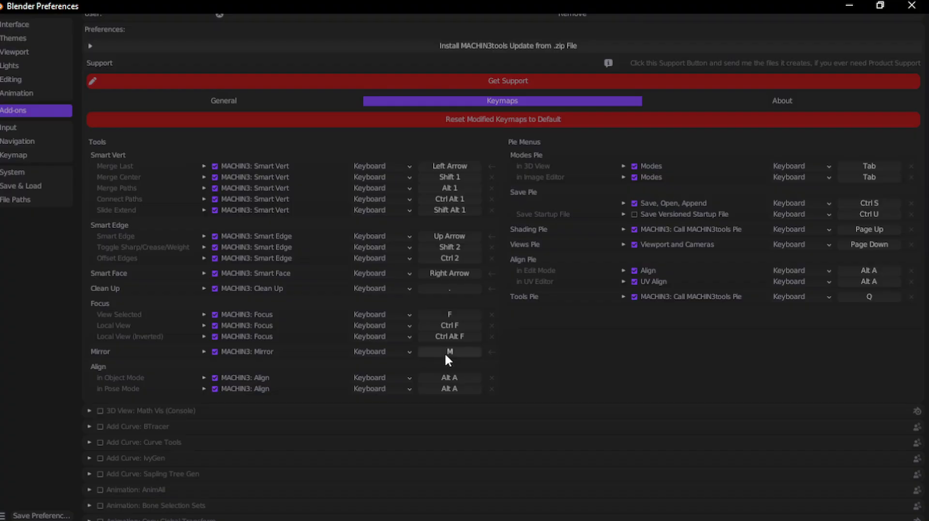
left_click(449, 352)
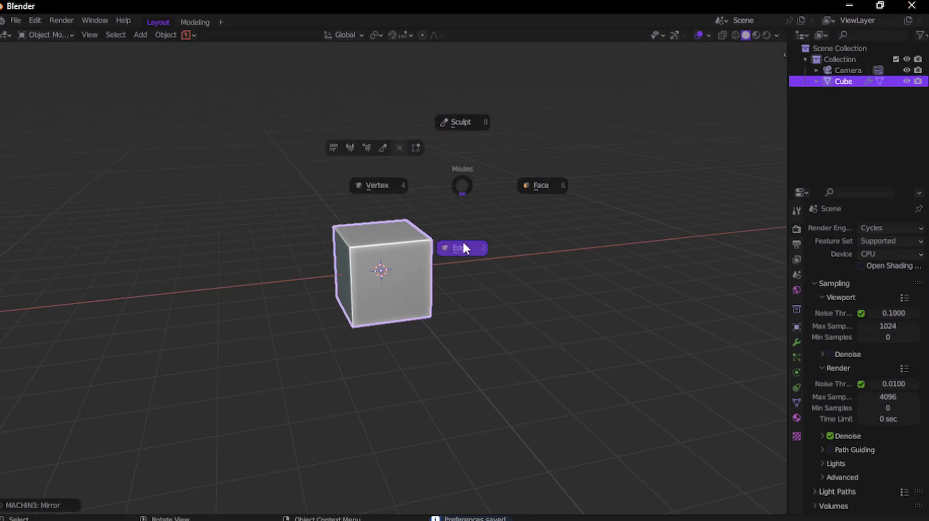
- Bevel the cube's top-left edge into a chamfer in Edge mode and return to object mode
left_click(463, 247)
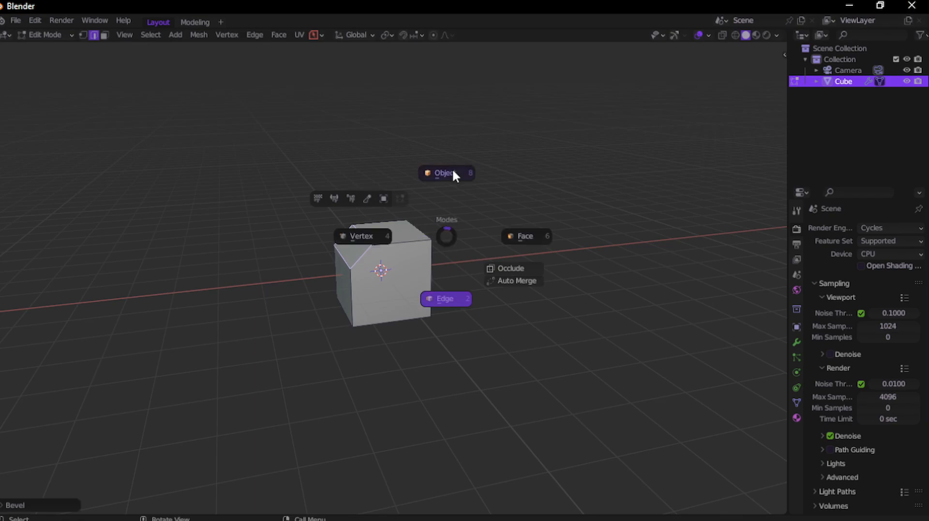
left_click(446, 172)
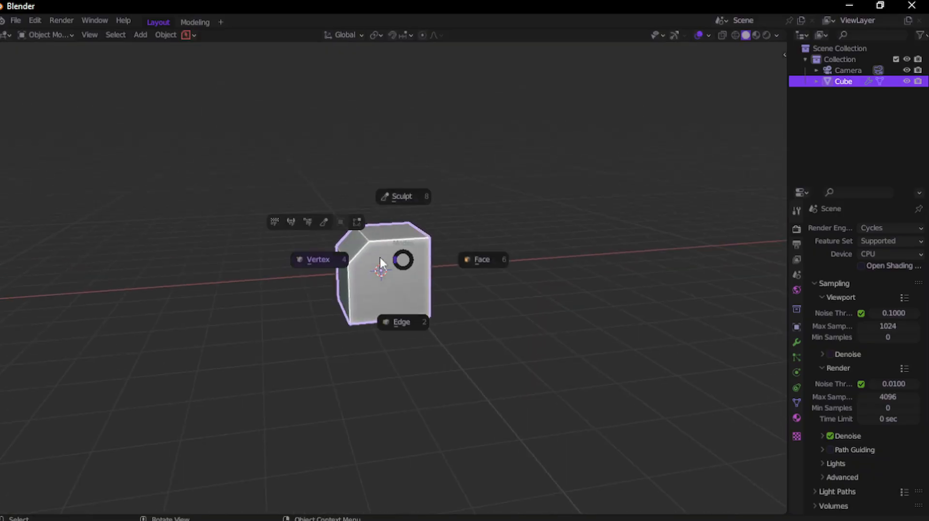
- Round off one vertical edge of the cube with a four-segment bevel in Edit Mode
key("Tab")
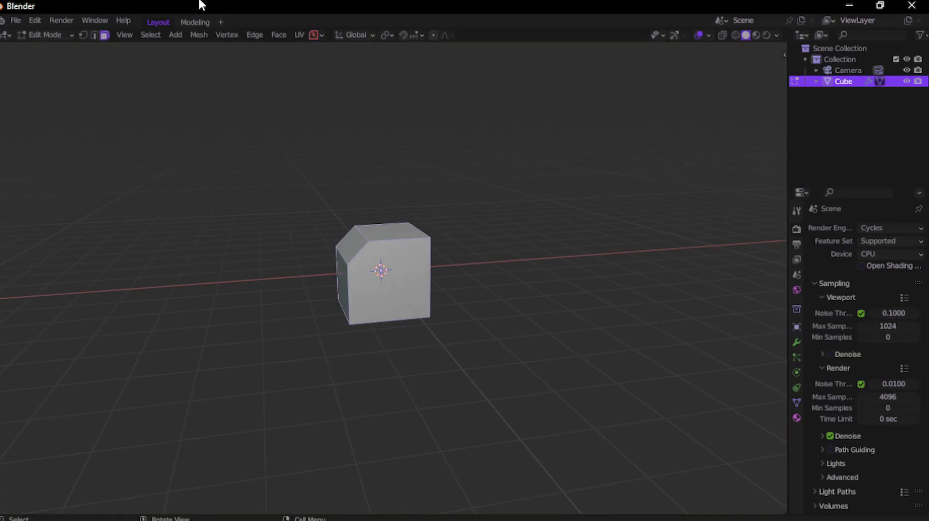
left_click(199, 35)
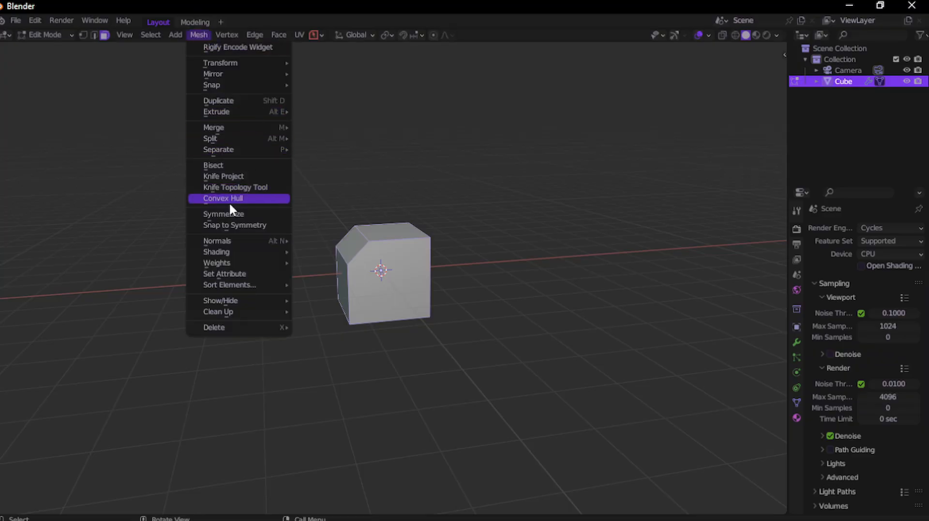
left_click(223, 213)
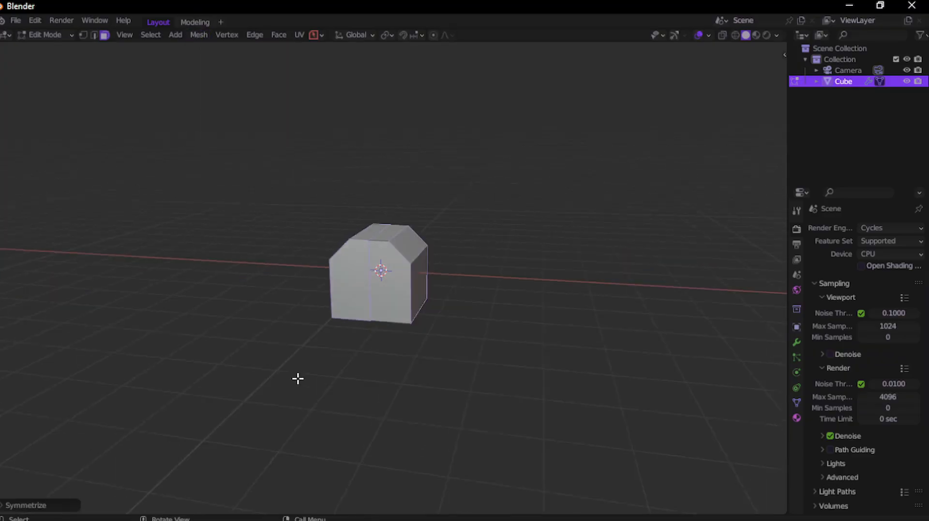
left_click(25, 504)
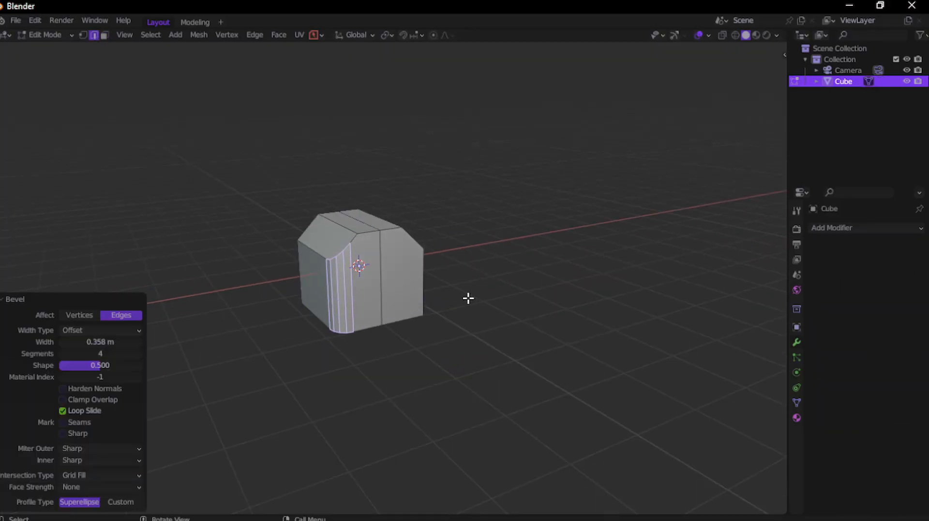
left_click(198, 34)
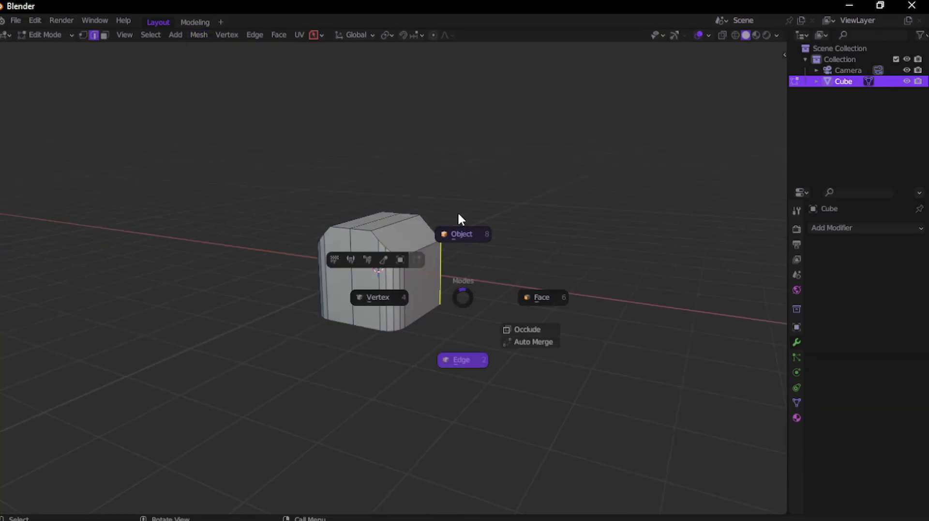
- Return the cube to object mode, then bevel the cylinder's cap edge on the sphere scene
left_click(461, 233)
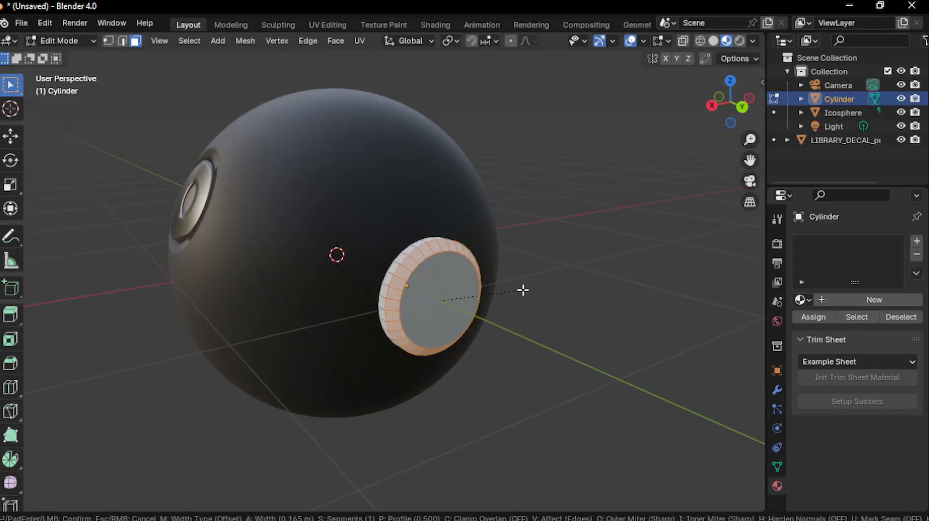
key("Tab")
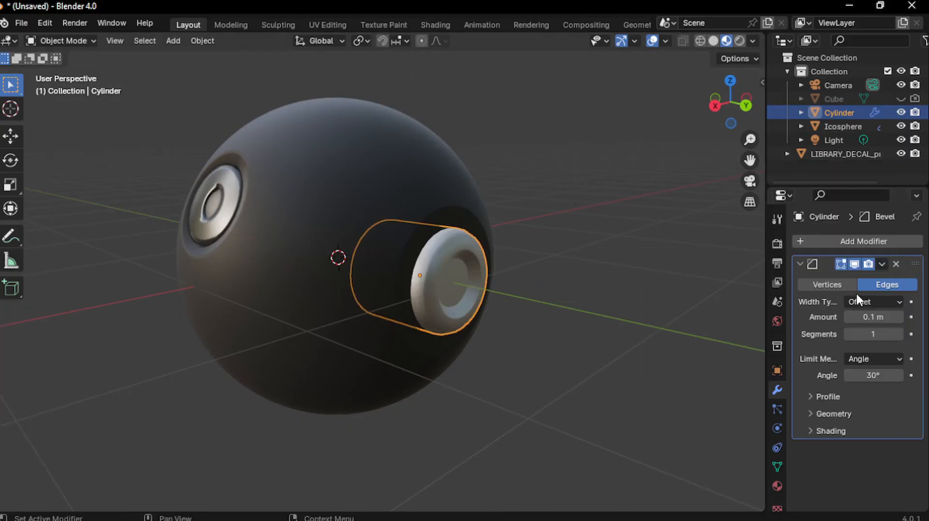
- Install the ImportAsDecal add-on zip from the D:\Addons folder via Preferences
left_click(44, 24)
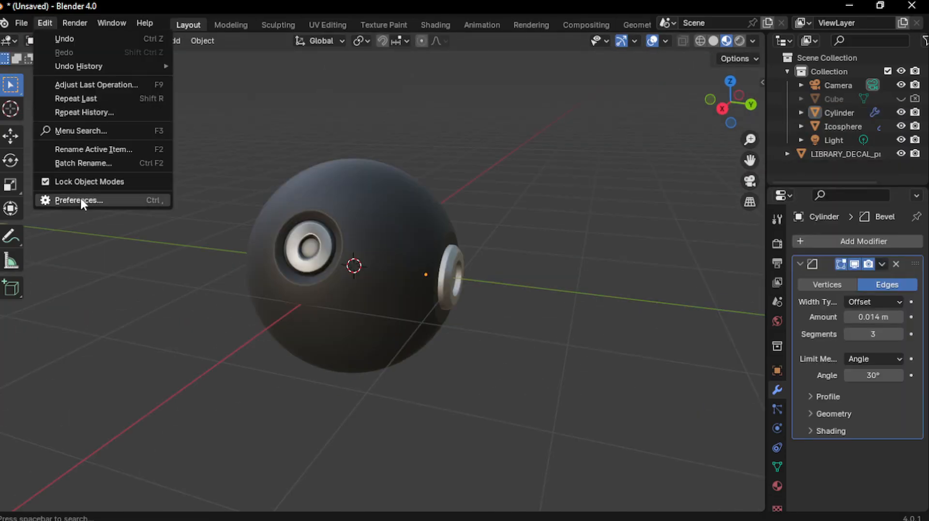
left_click(79, 200)
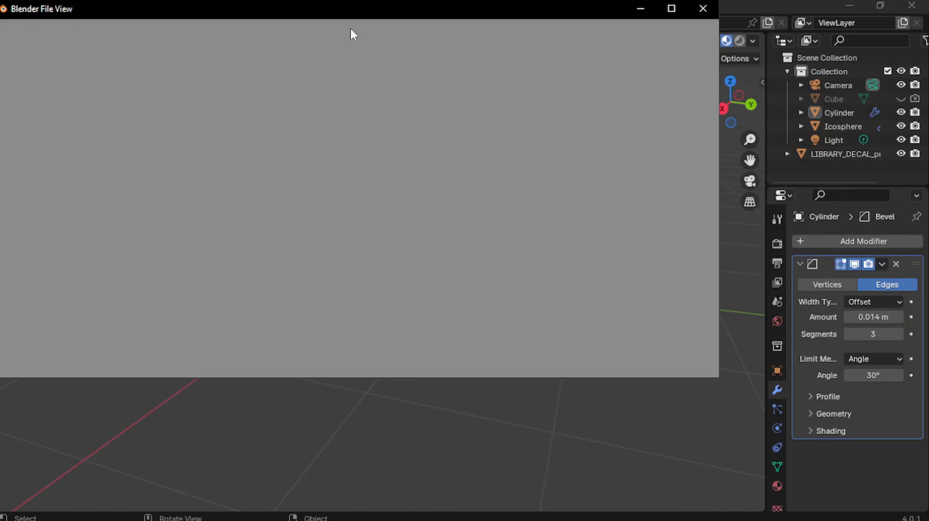
left_click(50, 292)
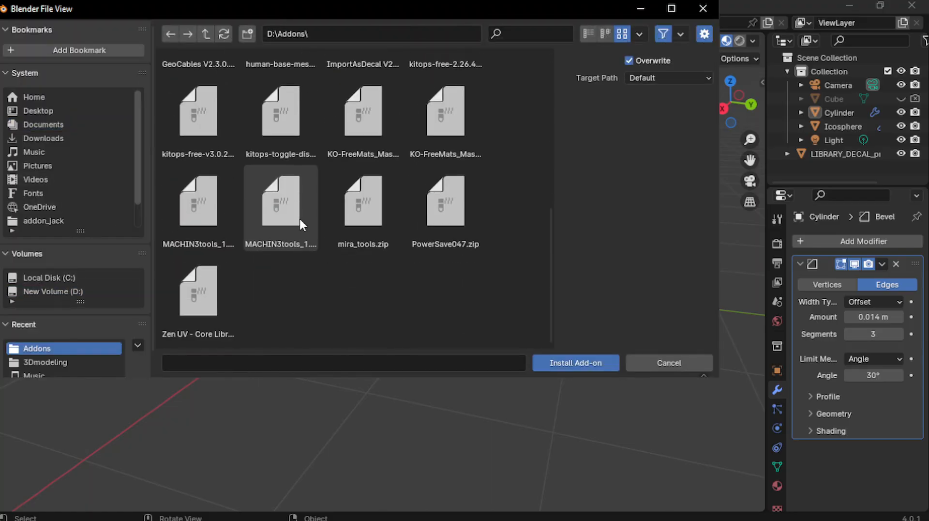
scroll("up", 3)
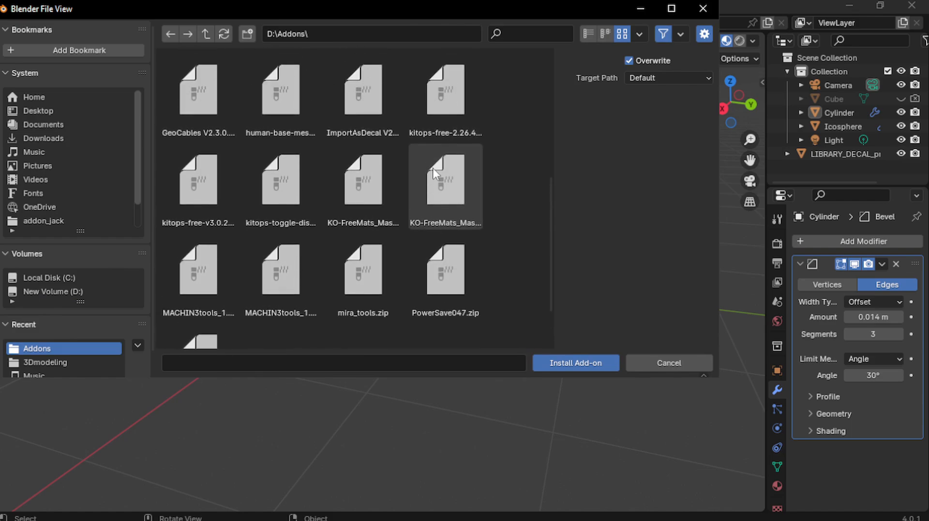
left_click(574, 363)
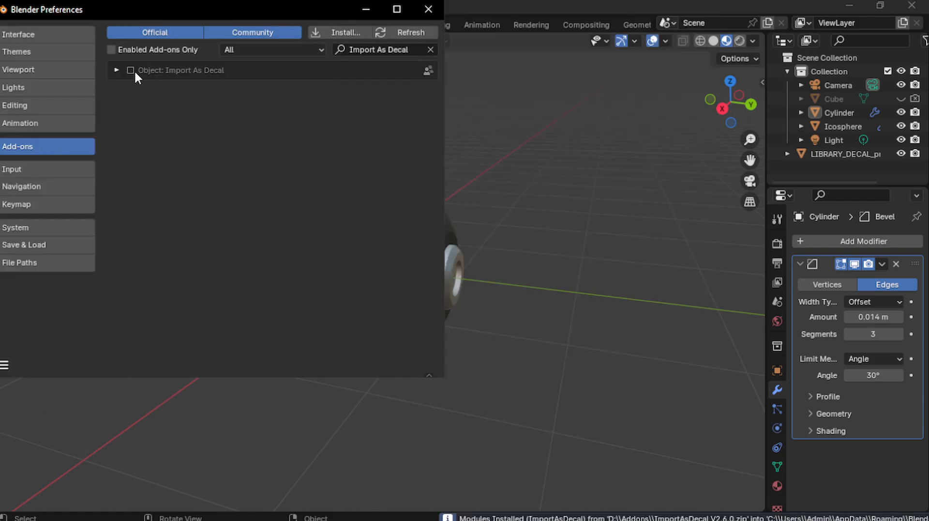
- Enable the Object: Import As Decal add-on and close Preferences
left_click(131, 71)
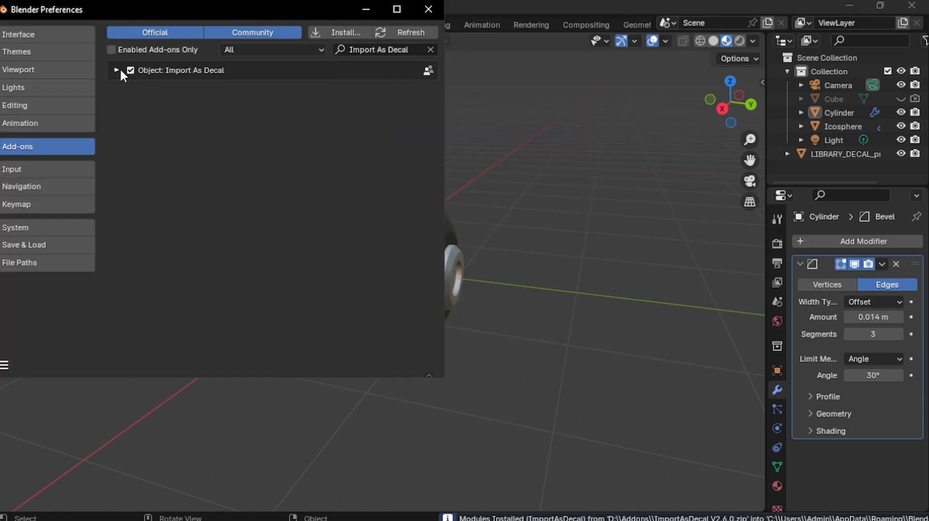
left_click(117, 70)
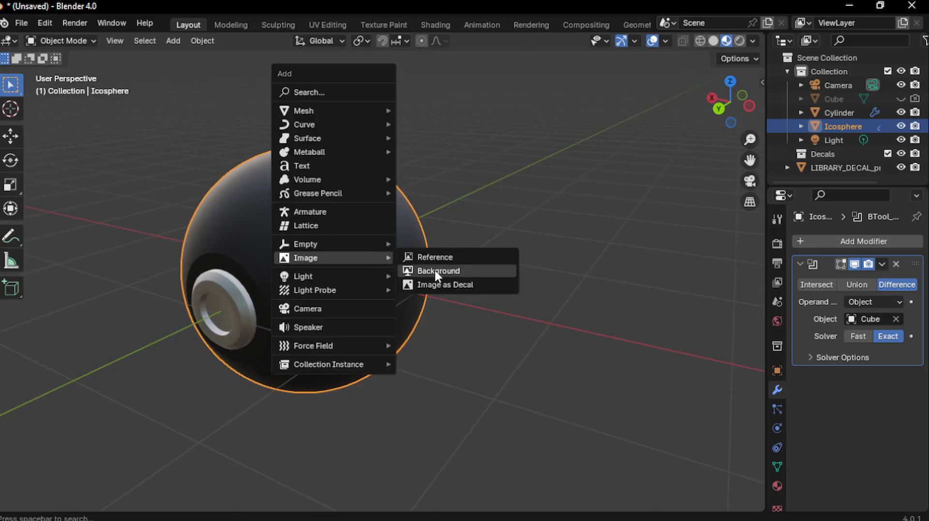
- Add the decals_0005 high-voltage sign as a decal, scaled down and moved onto the sphere
left_click(445, 285)
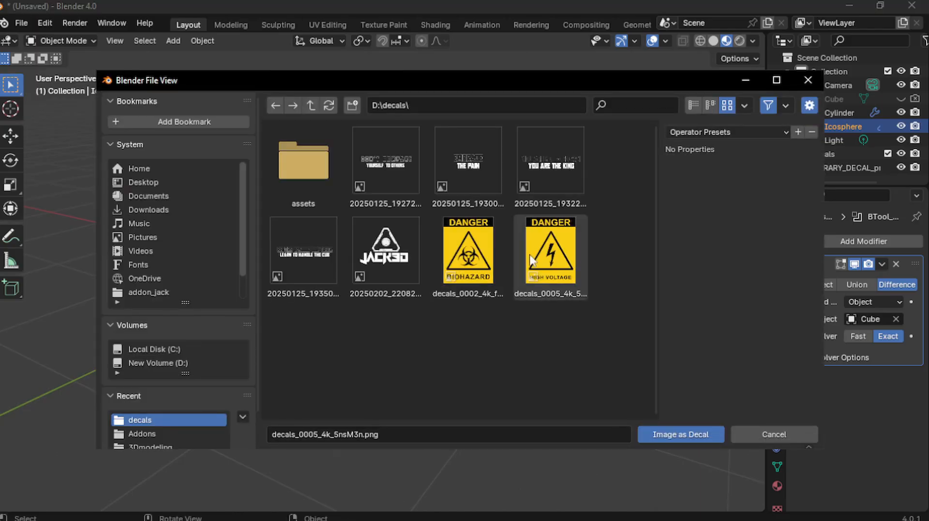
left_click(681, 433)
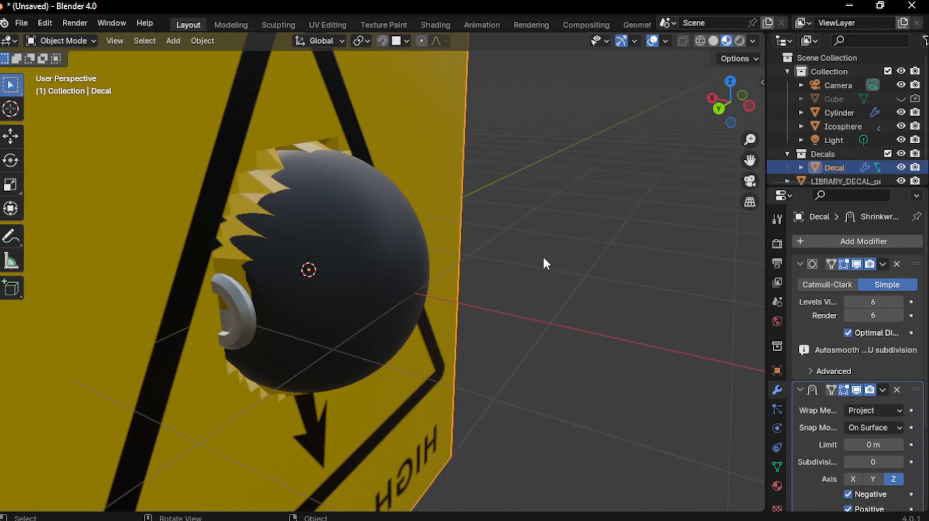
key("s")
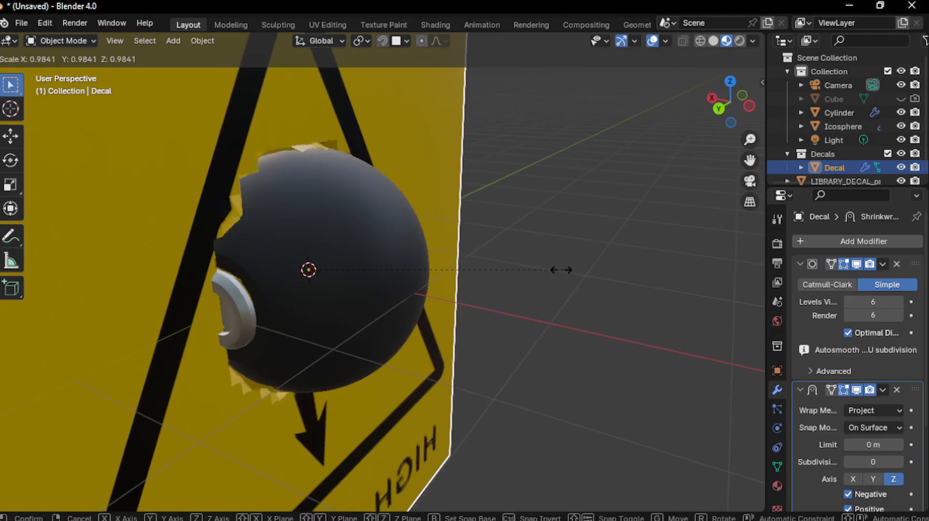
mouse_move(324, 254)
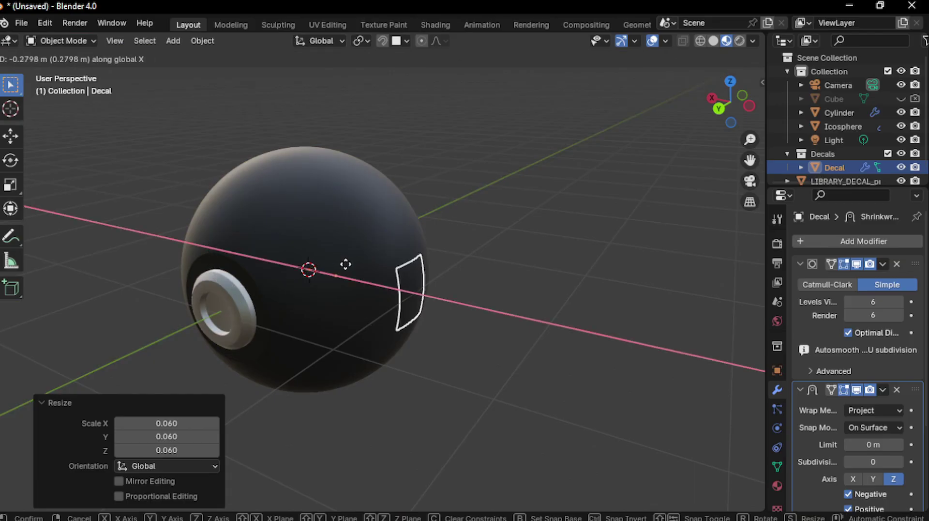
left_click(467, 290)
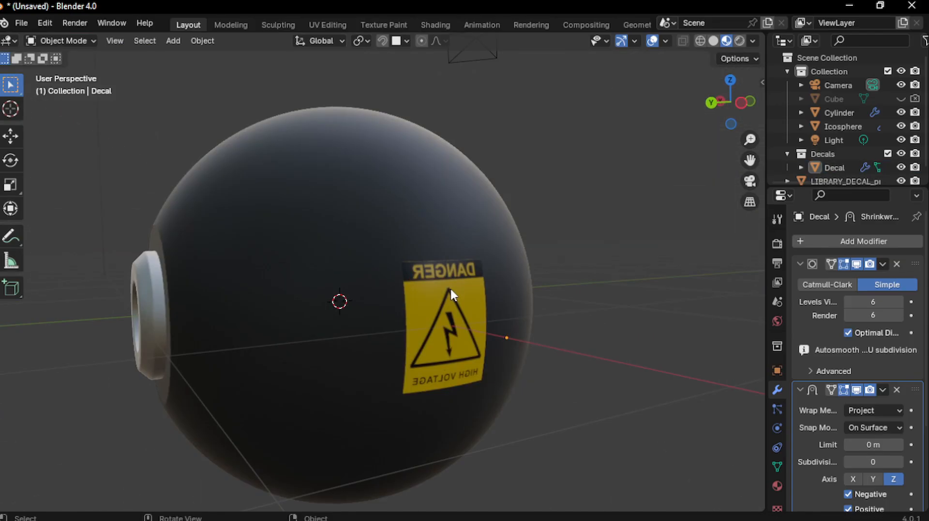
key("r")
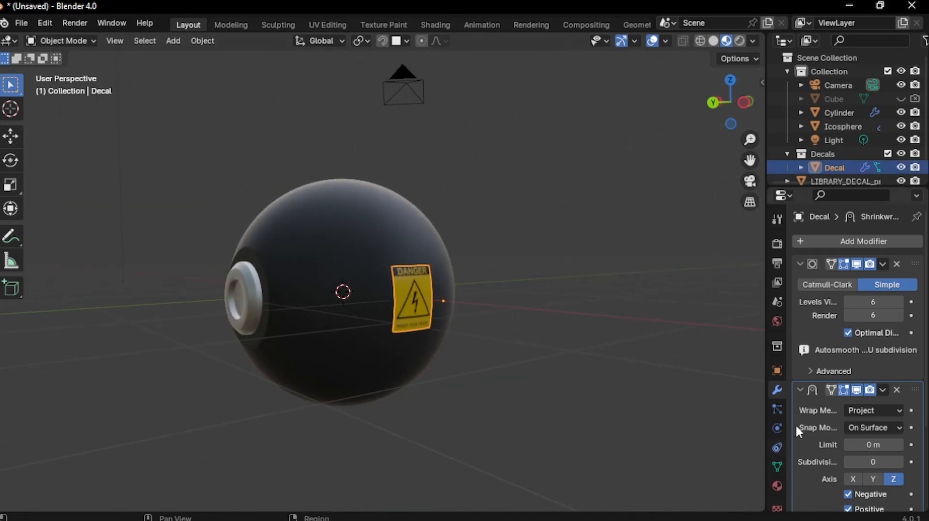
- Show the decal's Material Properties
left_click(777, 321)
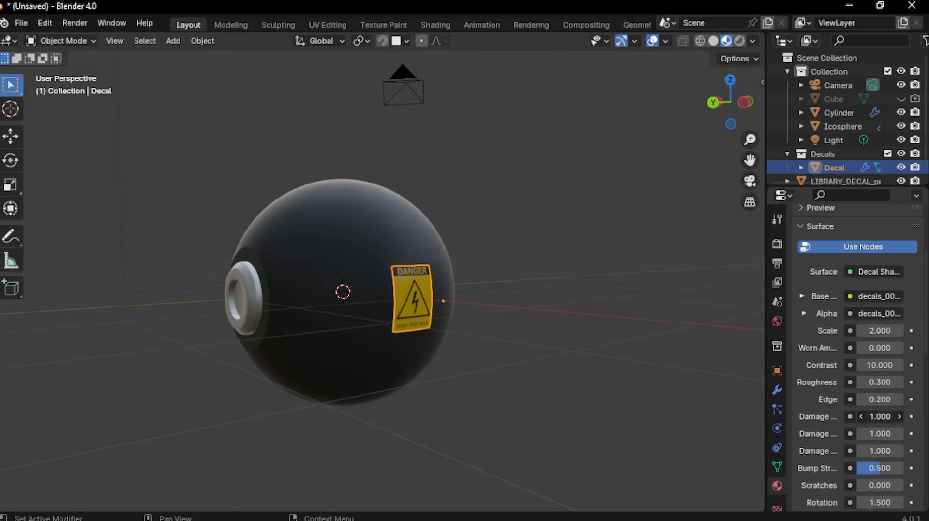
left_click(880, 399)
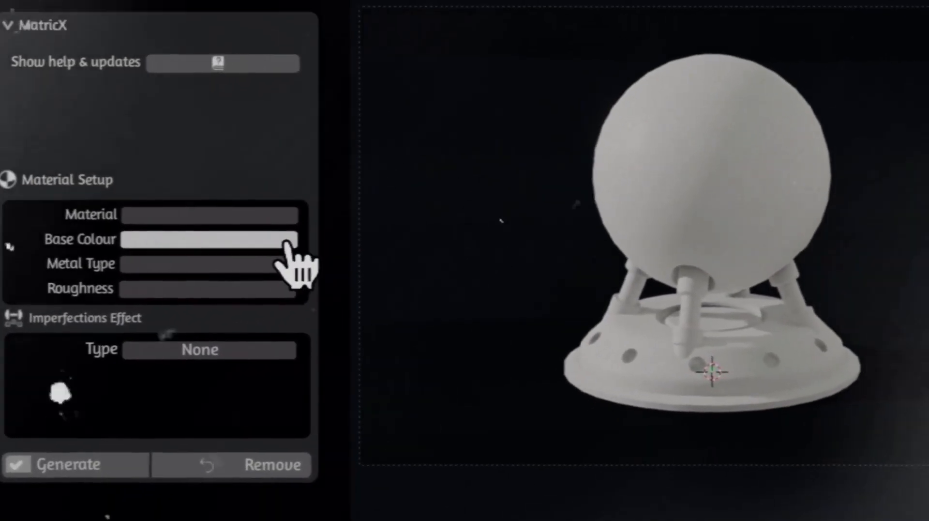
left_click(210, 239)
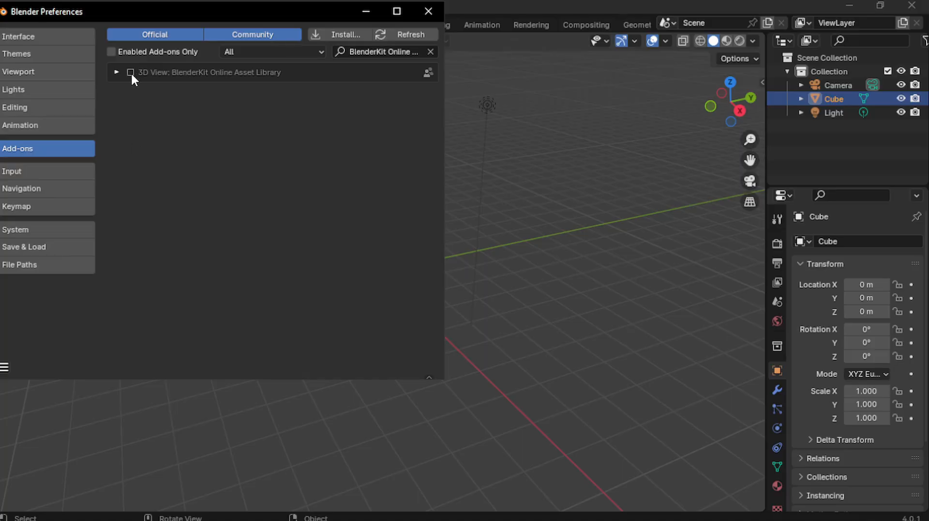
- Enable the 3D View: BlenderKit Online Asset Library add-on and close Preferences
left_click(130, 73)
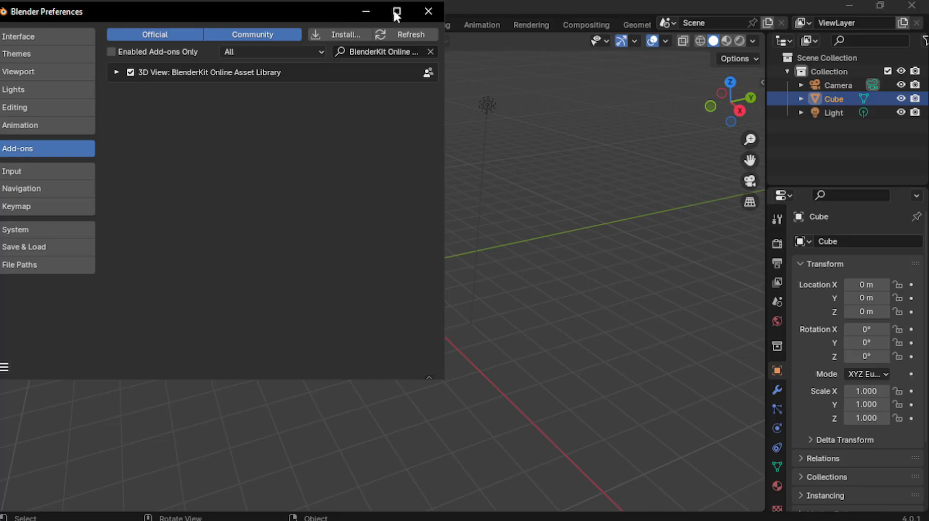
left_click(428, 10)
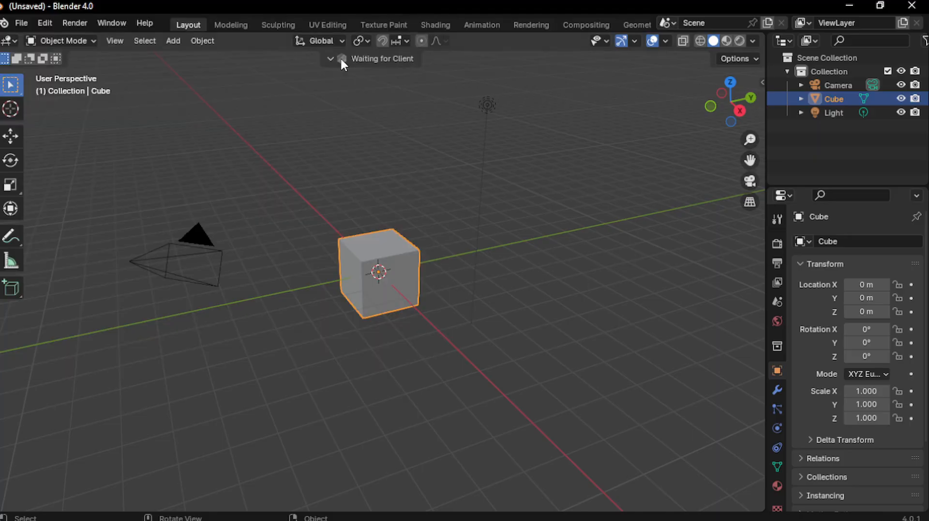
mouse_move(603, 84)
type("gold")
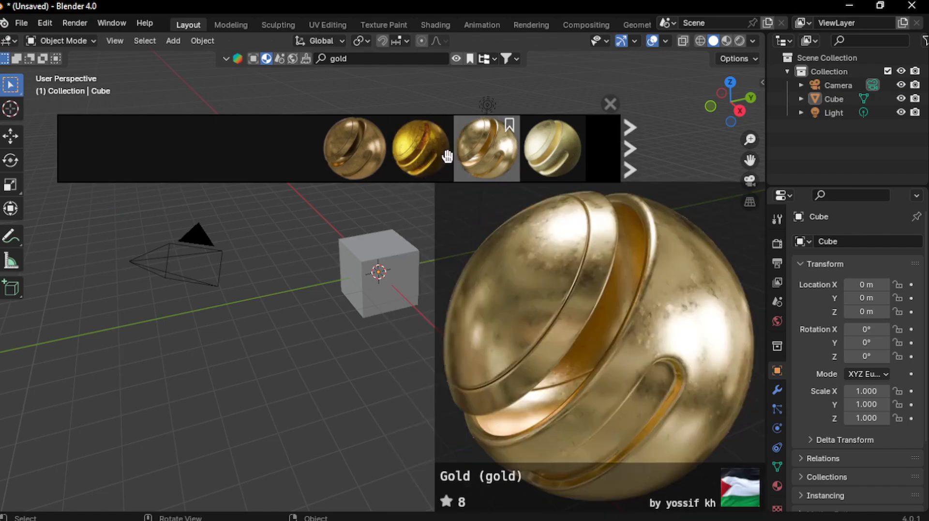
- Preview BlenderKit's gold results: Gold Ore, Gold metal, Gold, Gold Jewelry and others
left_click(420, 149)
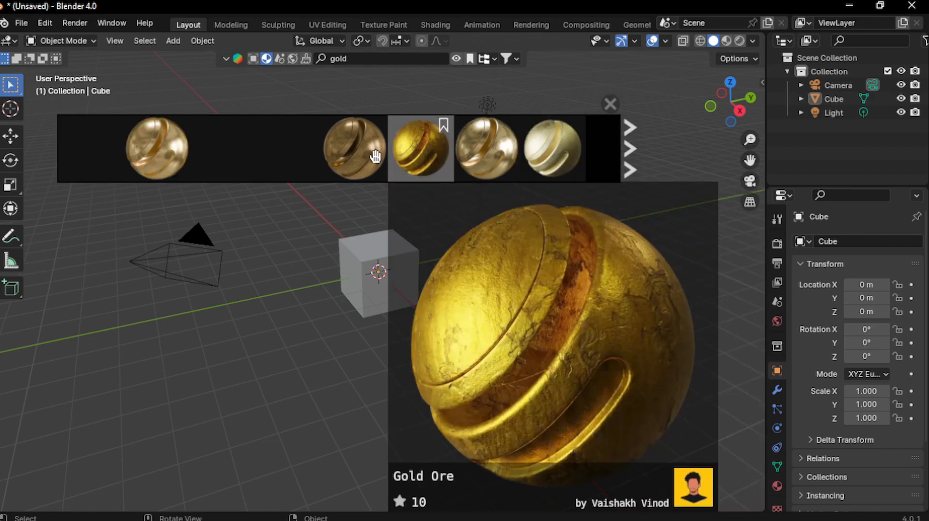
left_click(157, 149)
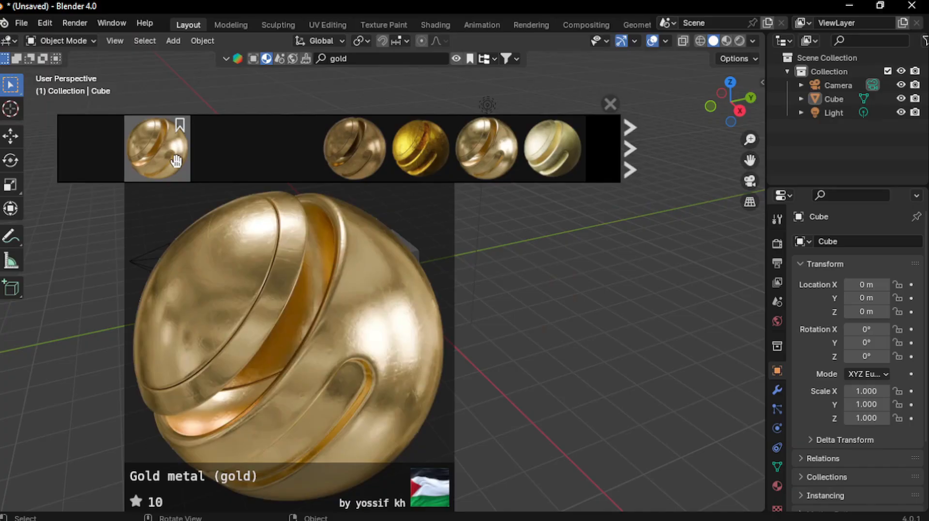
left_click(222, 148)
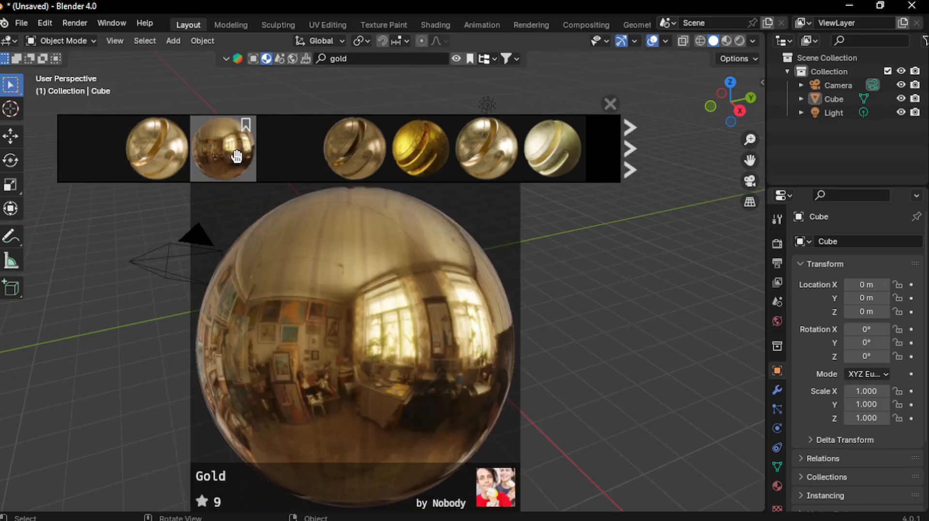
left_click(289, 148)
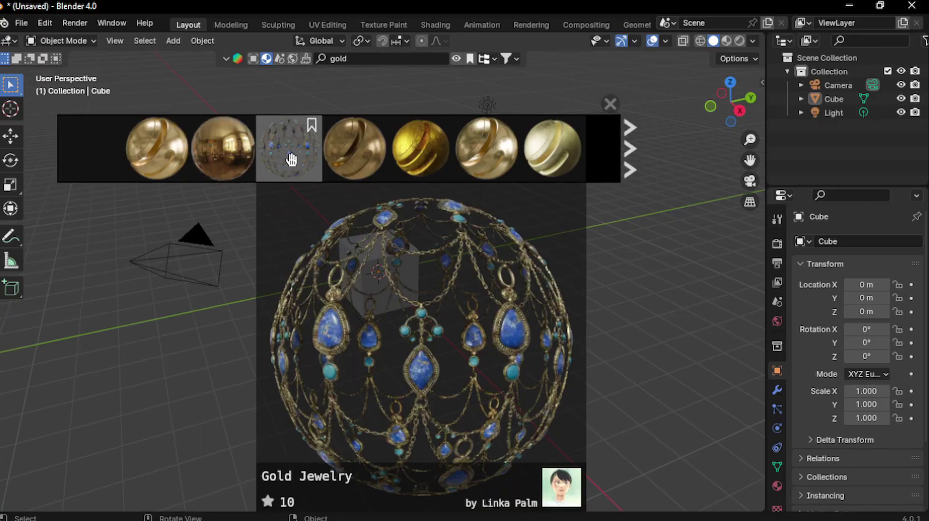
left_click(551, 148)
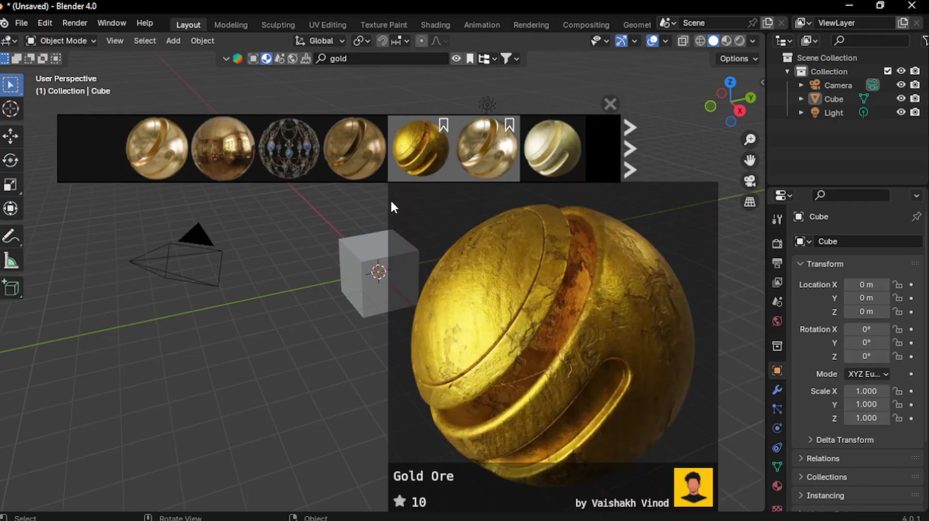
left_click(486, 148)
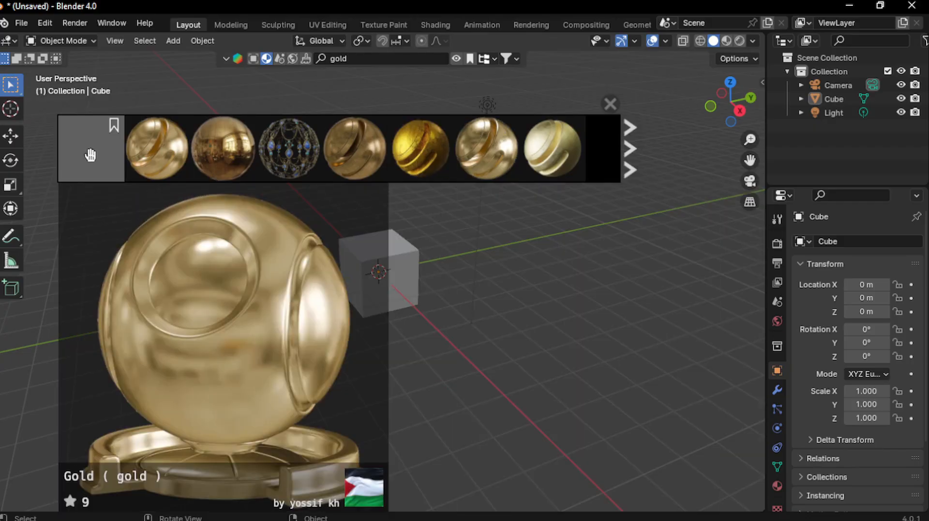
left_click(223, 147)
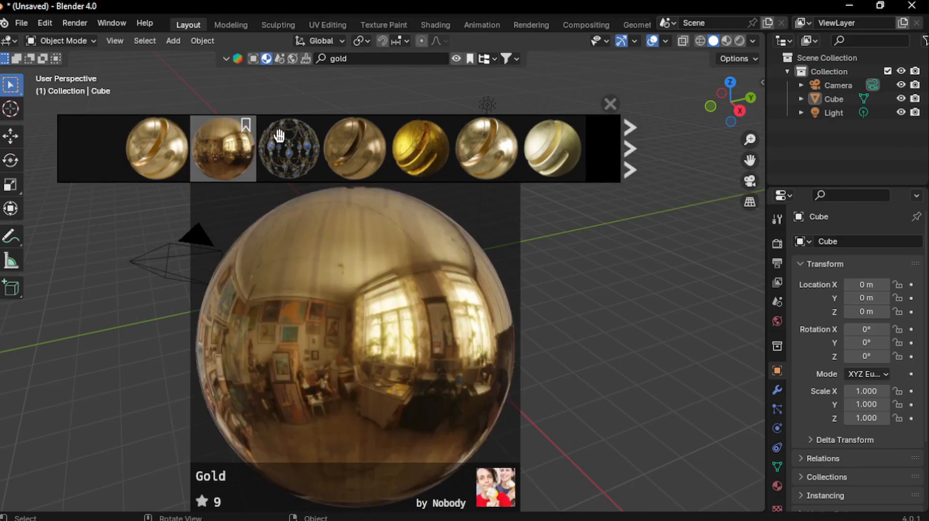